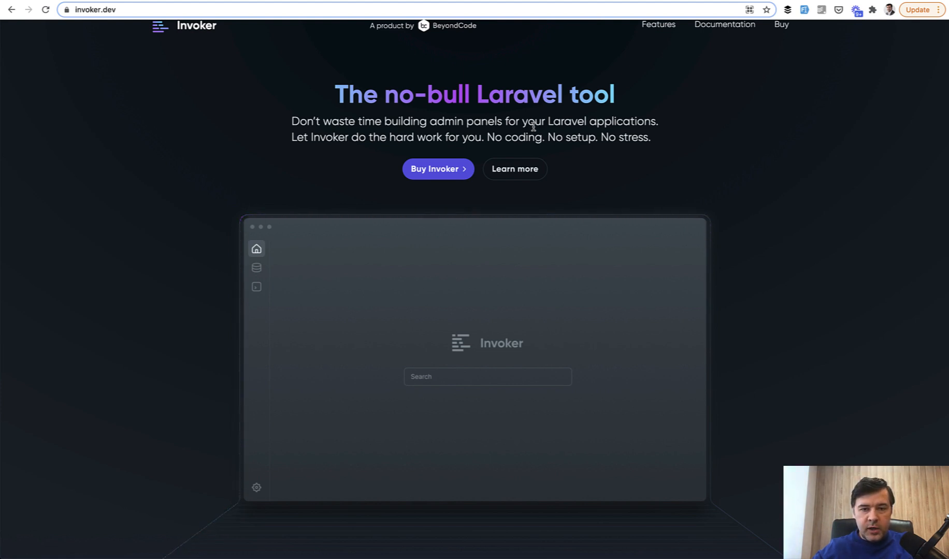
- Scroll the invoker.dev homepage past the intro to the 'Instant hey presto' admin-panel section
{"action": "scroll", "scroll_direction": "down", "scroll_amount": 3}
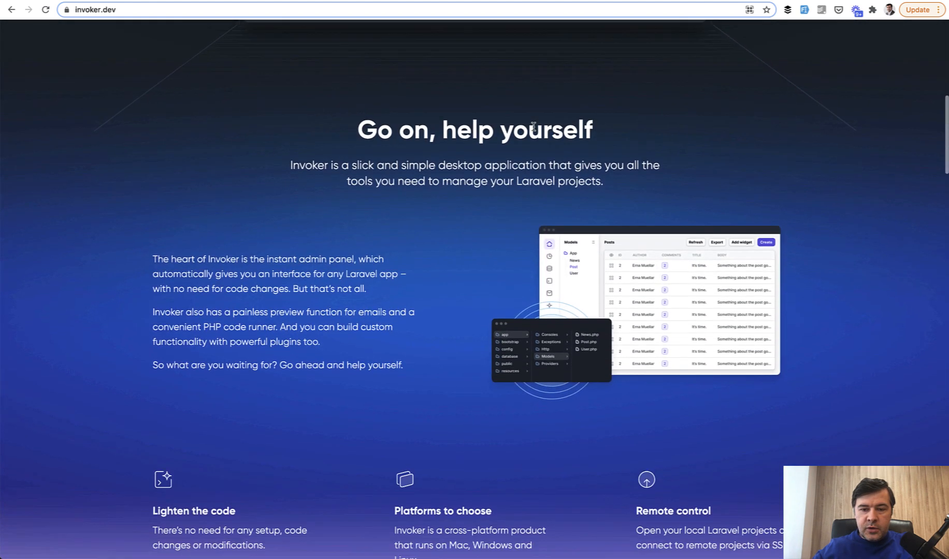
{"action": "scroll", "scroll_direction": "down", "scroll_amount": 3}
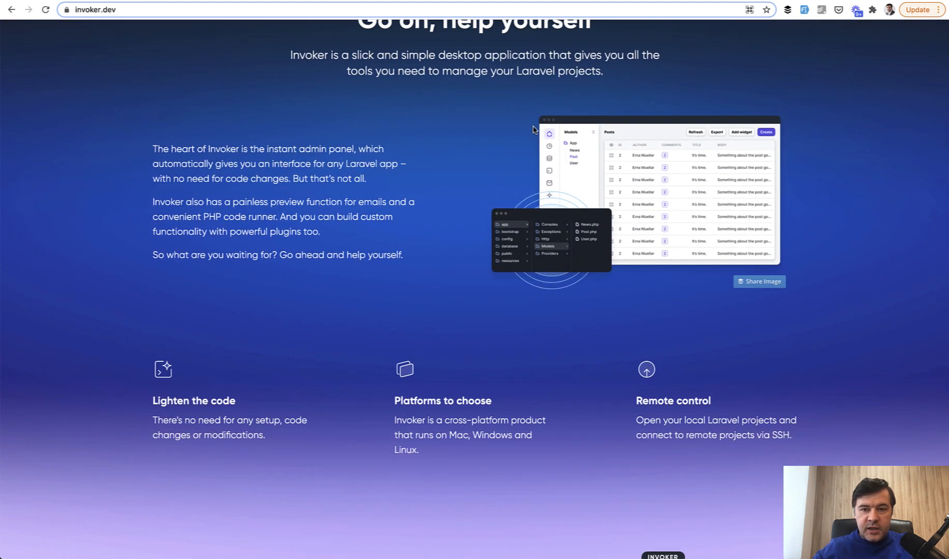
{"action": "mouse_move", "coordinate": [572, 172]}
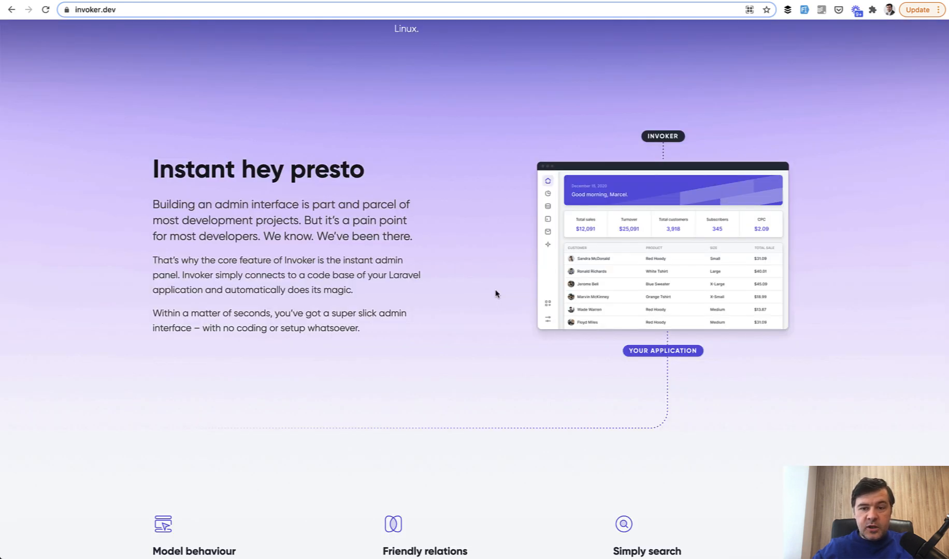
{"action": "mouse_move", "coordinate": [435, 285]}
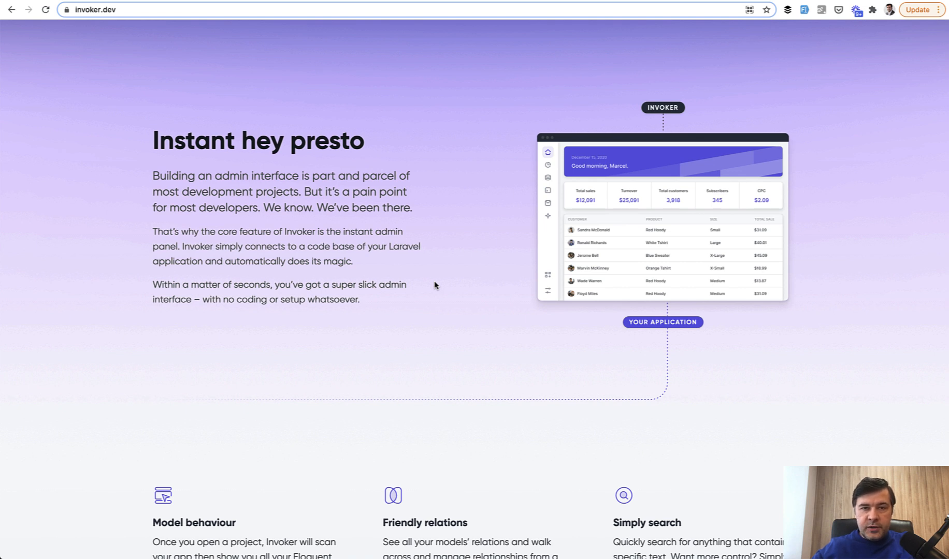
{"action": "mouse_move", "coordinate": [505, 177]}
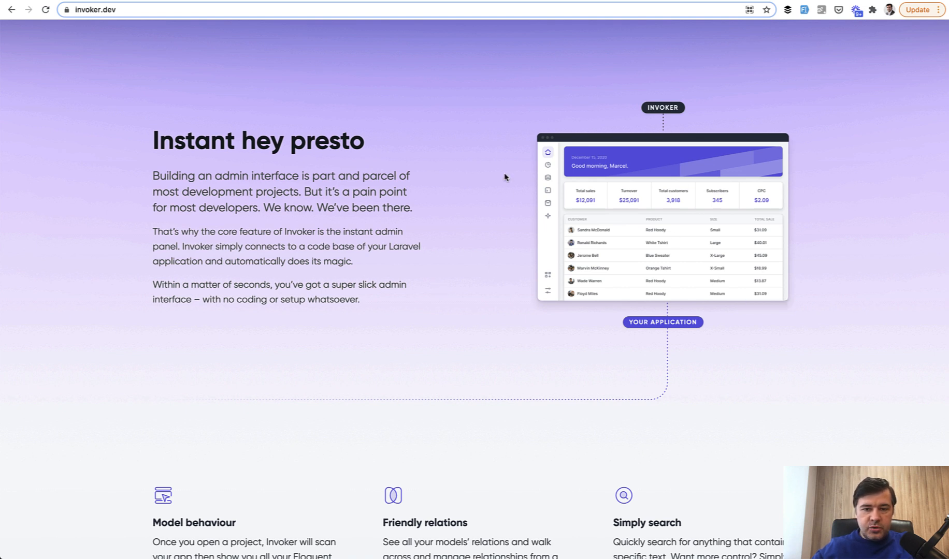
{"action": "scroll", "scroll_direction": "down", "scroll_amount": 3}
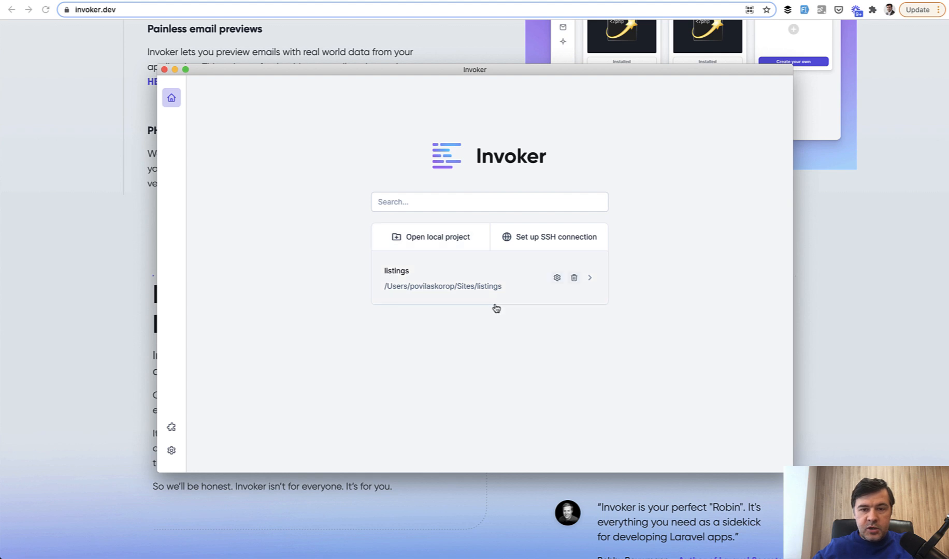
{"action": "mouse_move", "coordinate": [586, 393]}
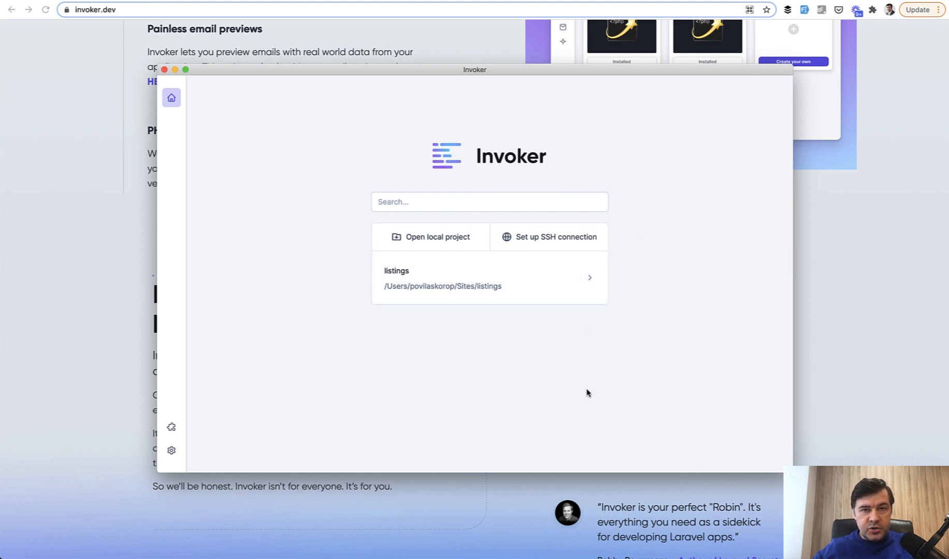
{"action": "mouse_move", "coordinate": [489, 351]}
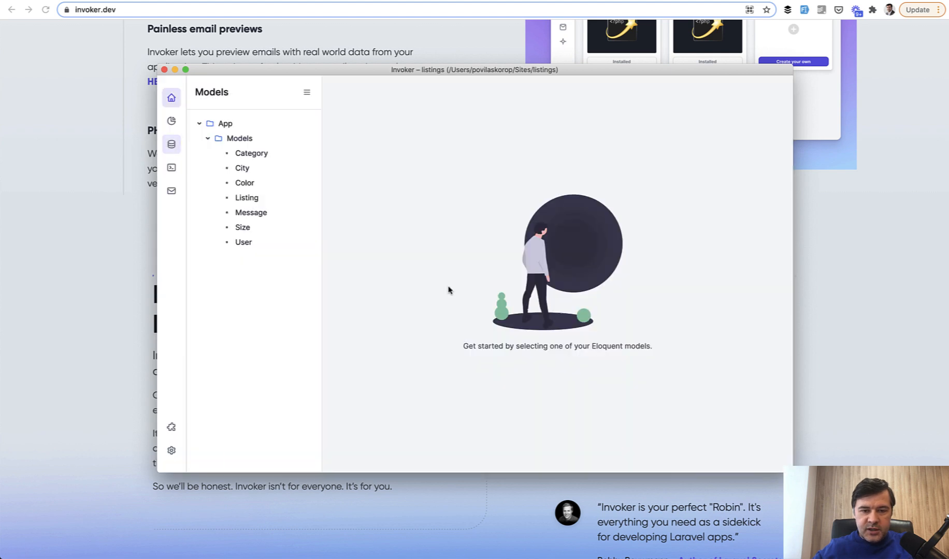
- Open the City records and London's details, starting then abandoning a name edit
{"action": "left_click", "coordinate": [171, 144]}
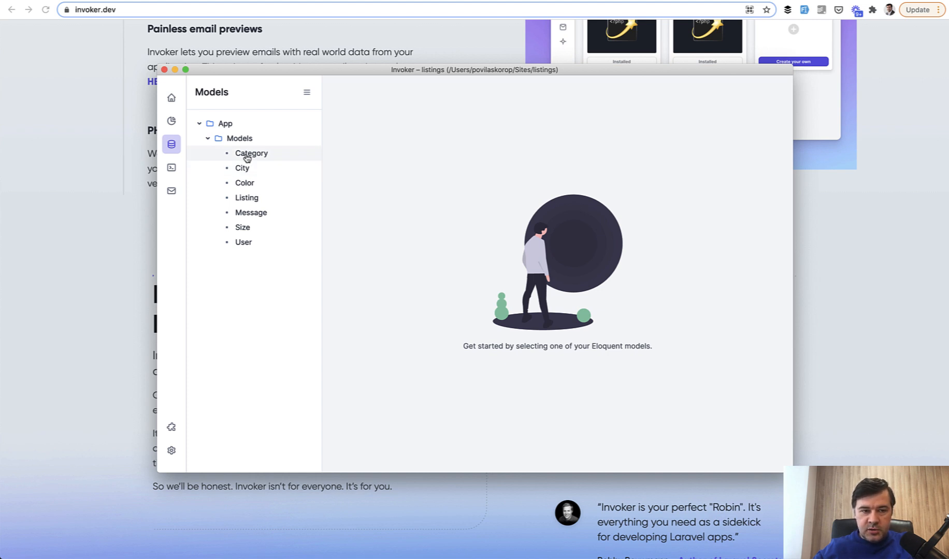
{"action": "left_click", "coordinate": [241, 167]}
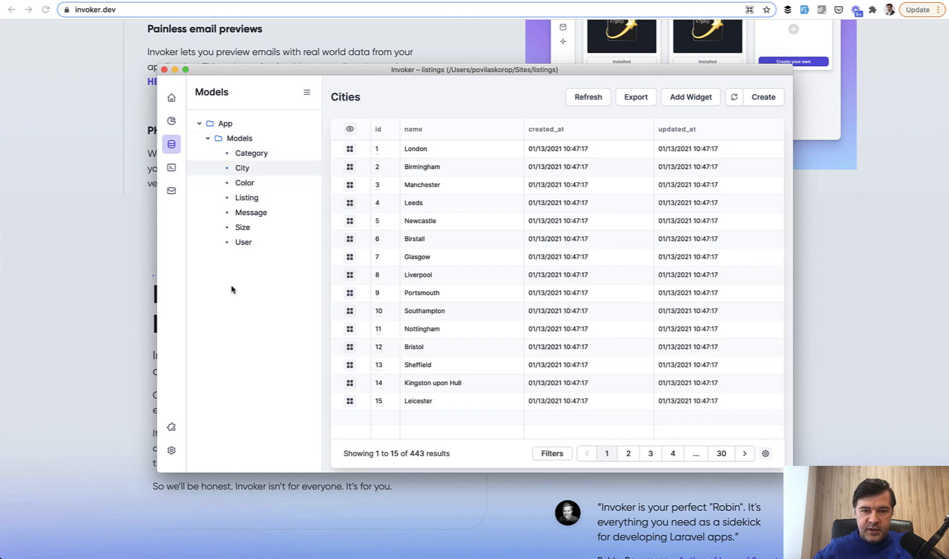
{"action": "left_click", "coordinate": [635, 97]}
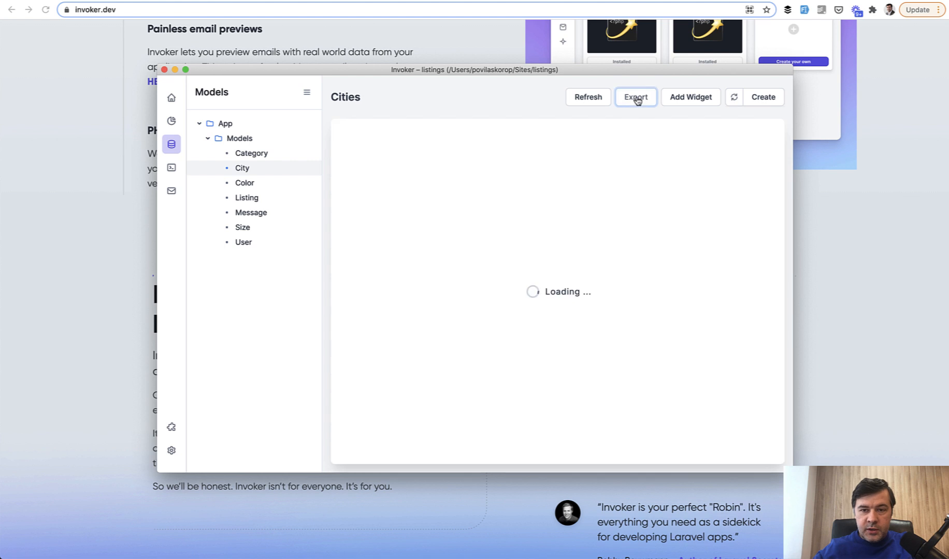
{"action": "left_click", "coordinate": [635, 97]}
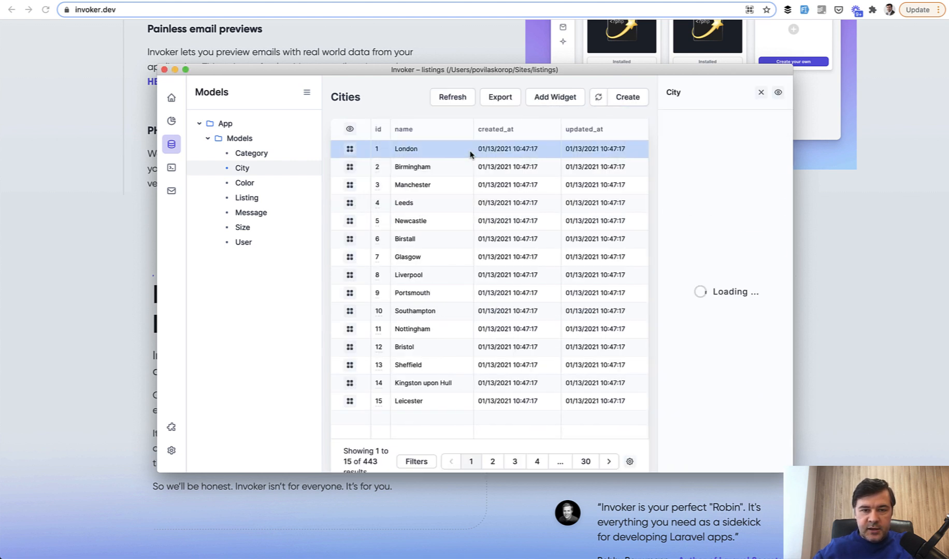
{"action": "left_click", "coordinate": [405, 149]}
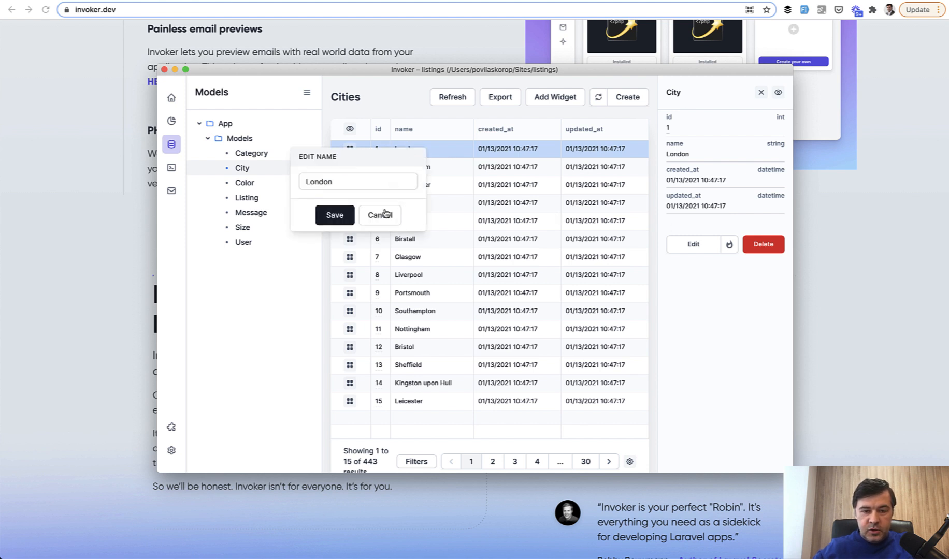
{"action": "left_click", "coordinate": [379, 215]}
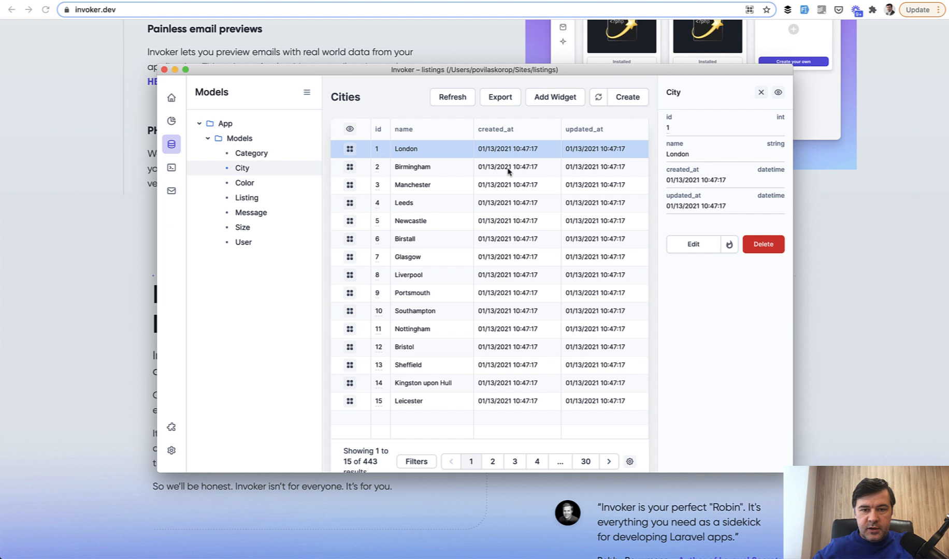
- Set Birmingham's created_at to 14 January 2021 and save
{"action": "left_click", "coordinate": [507, 167]}
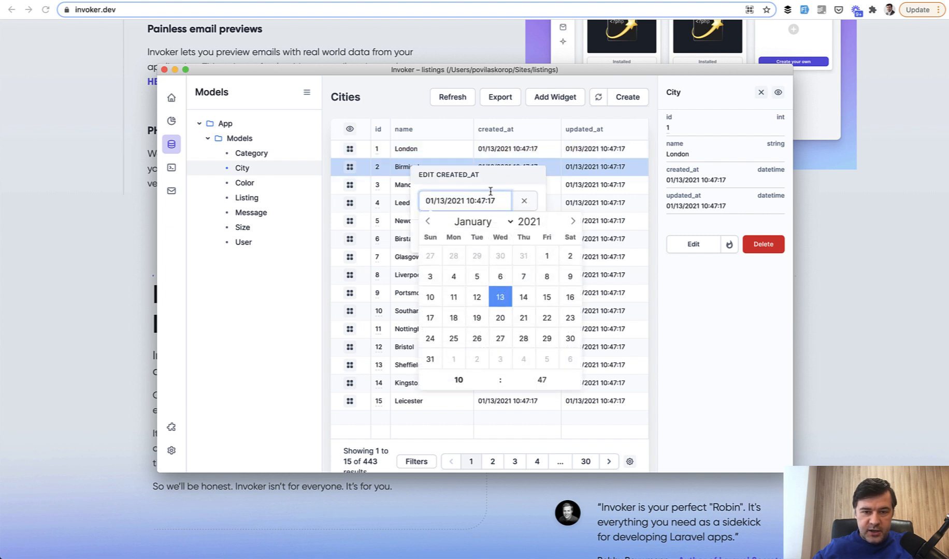
{"action": "mouse_move", "coordinate": [522, 297]}
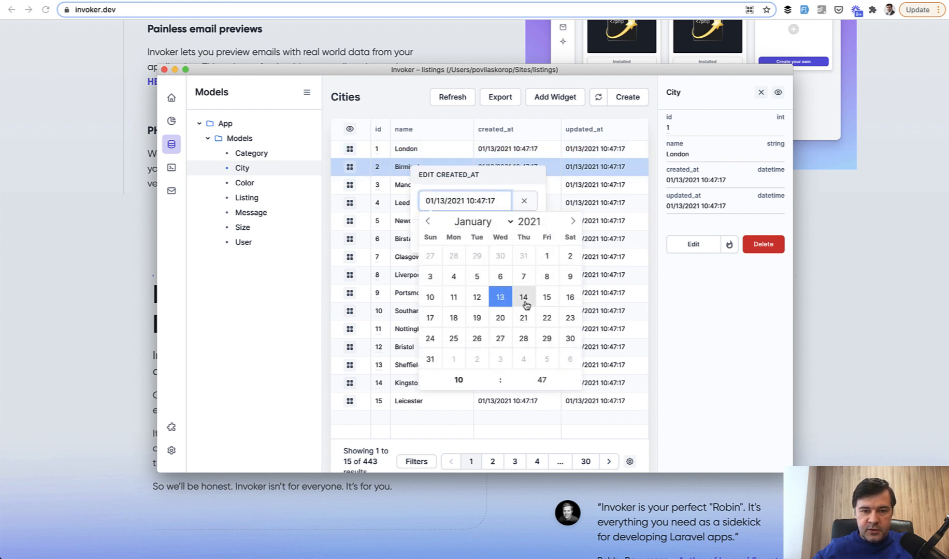
{"action": "left_click", "coordinate": [523, 296]}
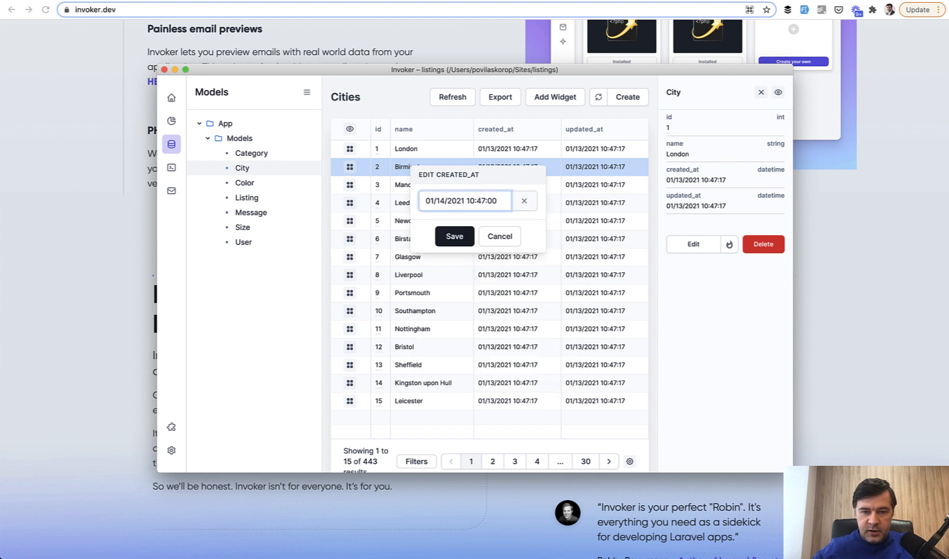
{"action": "left_click", "coordinate": [453, 236]}
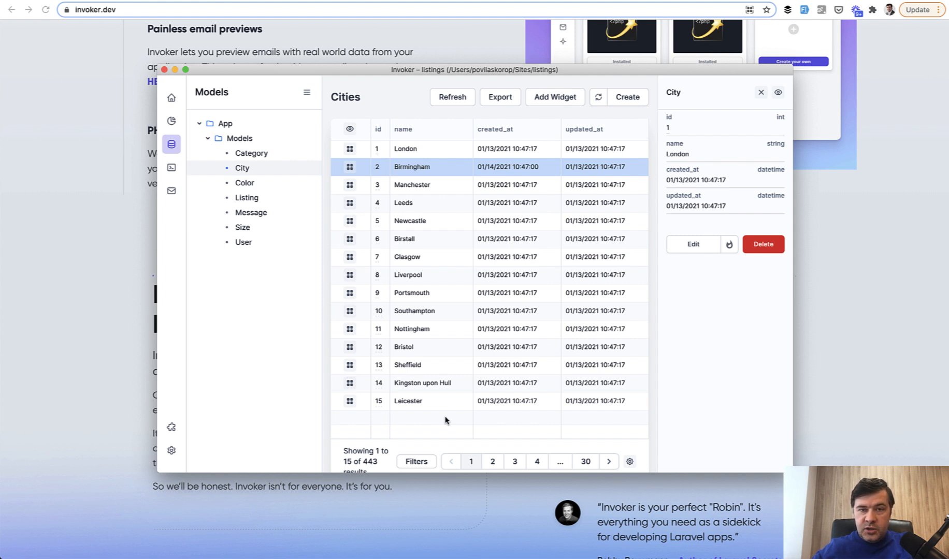
{"action": "mouse_move", "coordinate": [421, 387]}
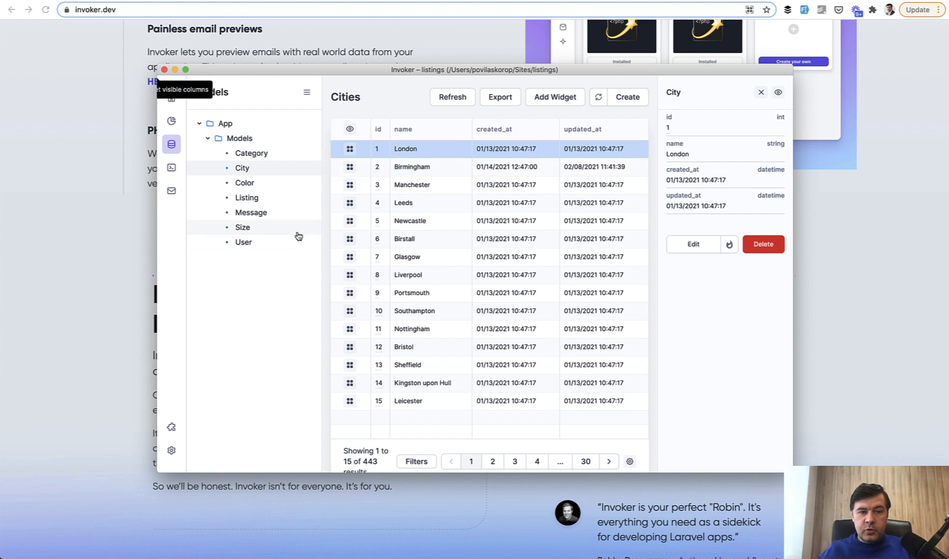
- Add user and colors columns to the Listing table, then view a listing's related user
{"action": "left_click", "coordinate": [247, 197]}
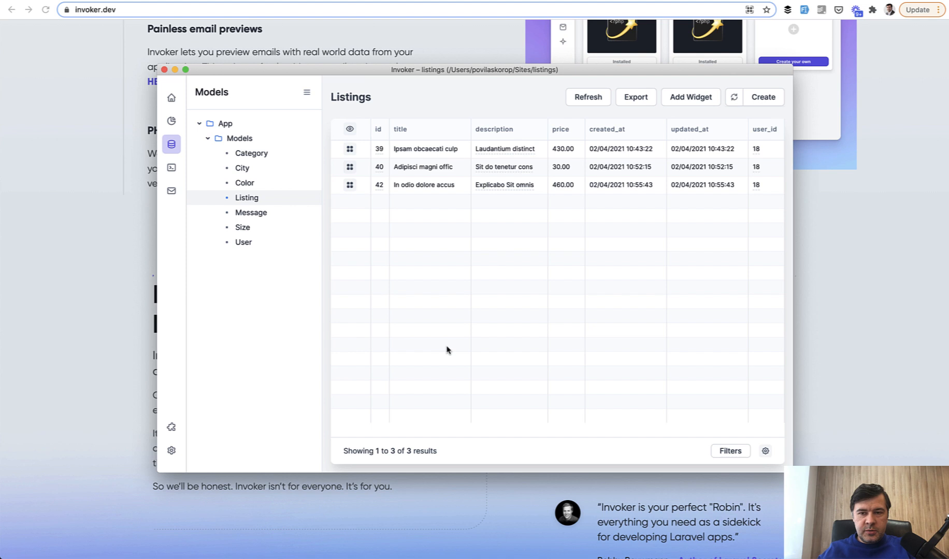
{"action": "left_click", "coordinate": [349, 128]}
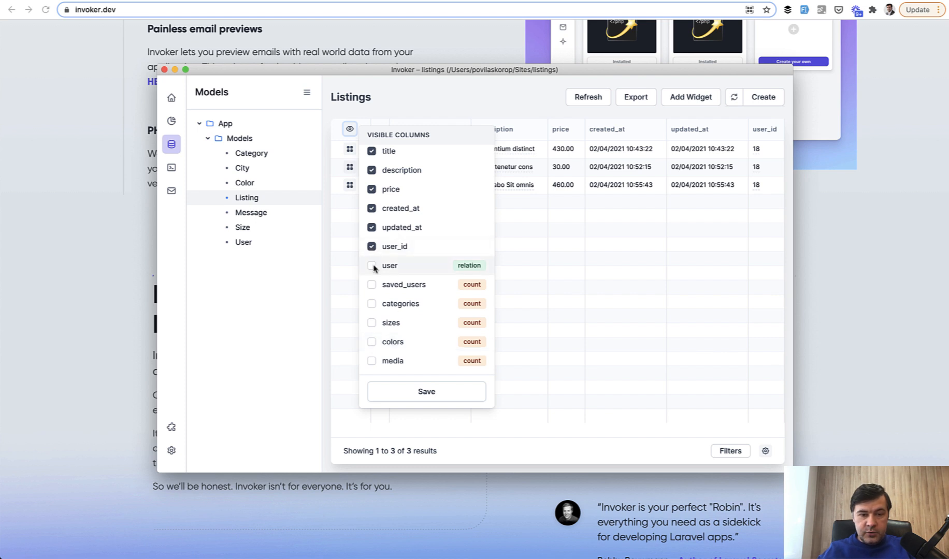
{"action": "left_click", "coordinate": [371, 265]}
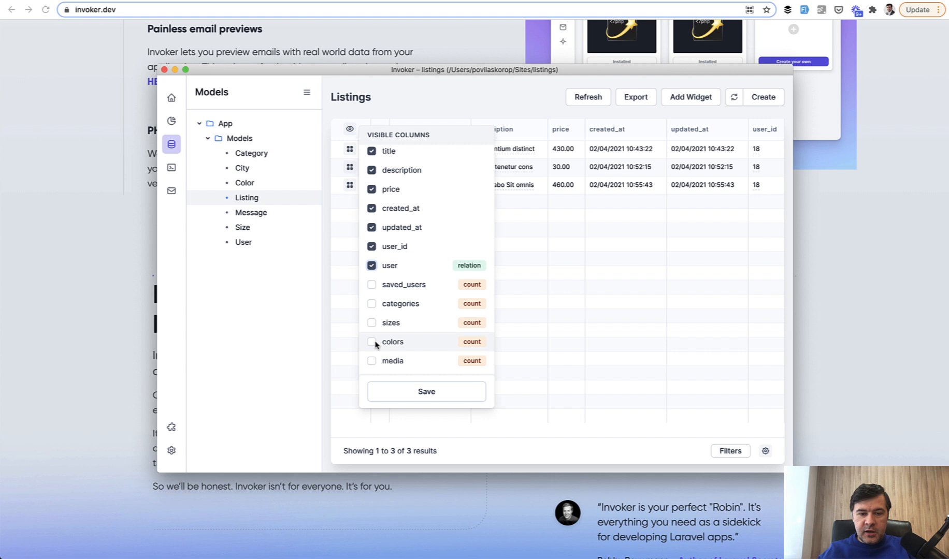
{"action": "left_click", "coordinate": [371, 341]}
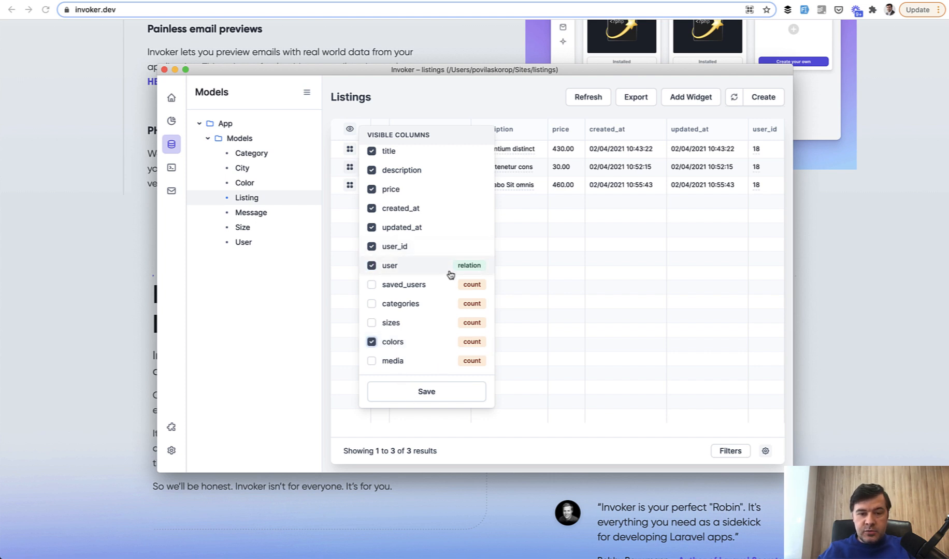
{"action": "mouse_move", "coordinate": [444, 357]}
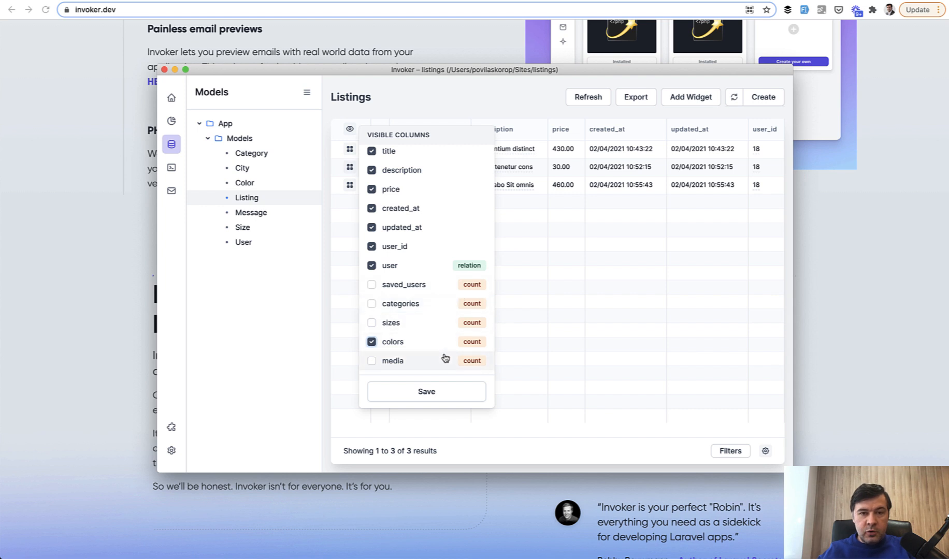
{"action": "left_click", "coordinate": [426, 391]}
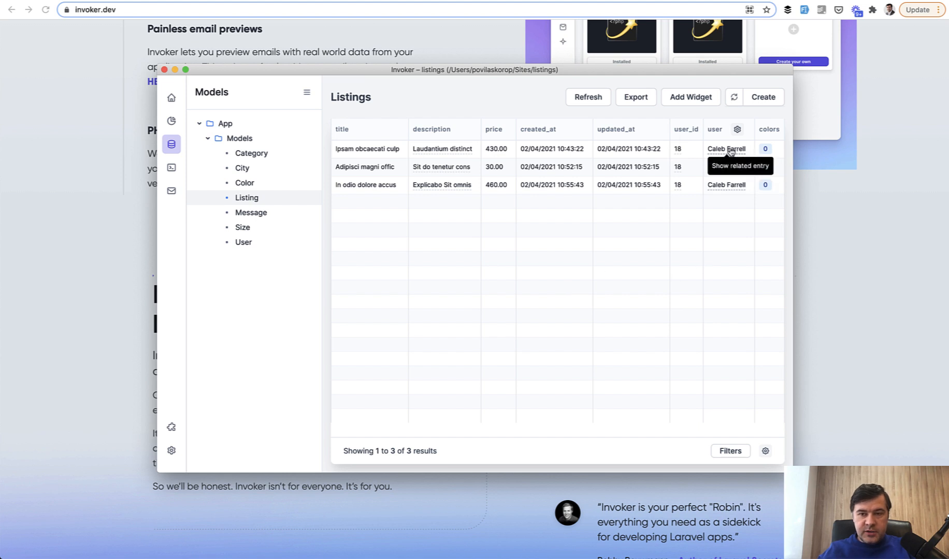
{"action": "left_click", "coordinate": [726, 148]}
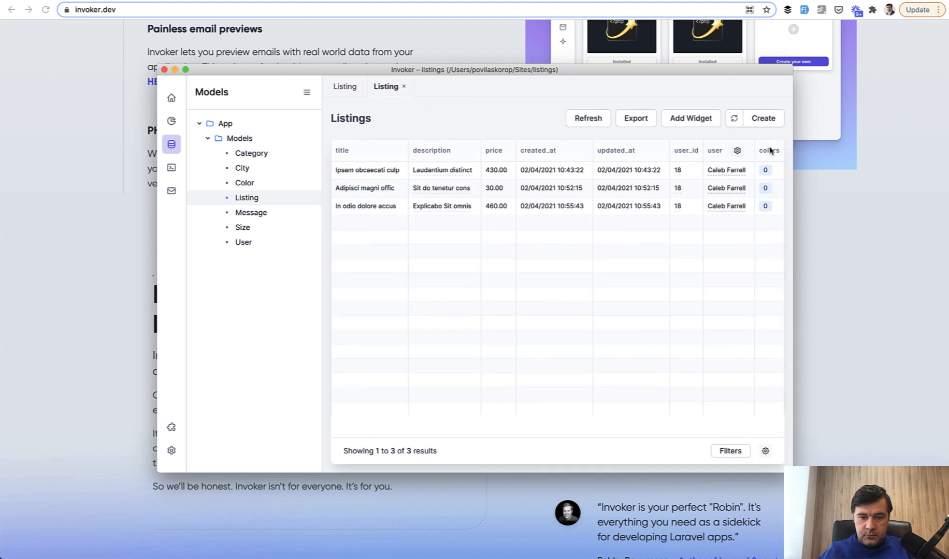
{"action": "left_click", "coordinate": [245, 182]}
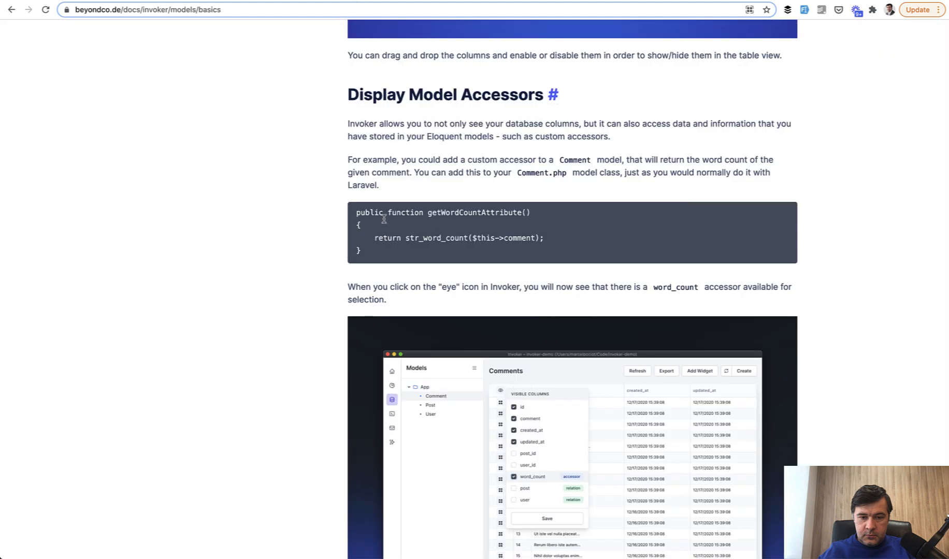
- Scroll the beyondco.de Models Basics docs down to Display Model Accessors
{"action": "scroll", "scroll_direction": "down", "scroll_amount": 3}
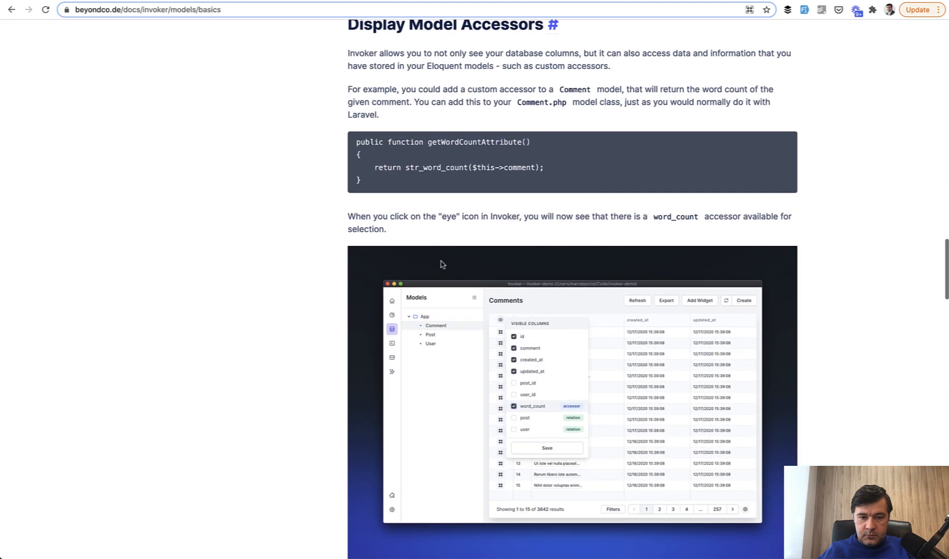
{"action": "scroll", "scroll_direction": "down", "scroll_amount": 3}
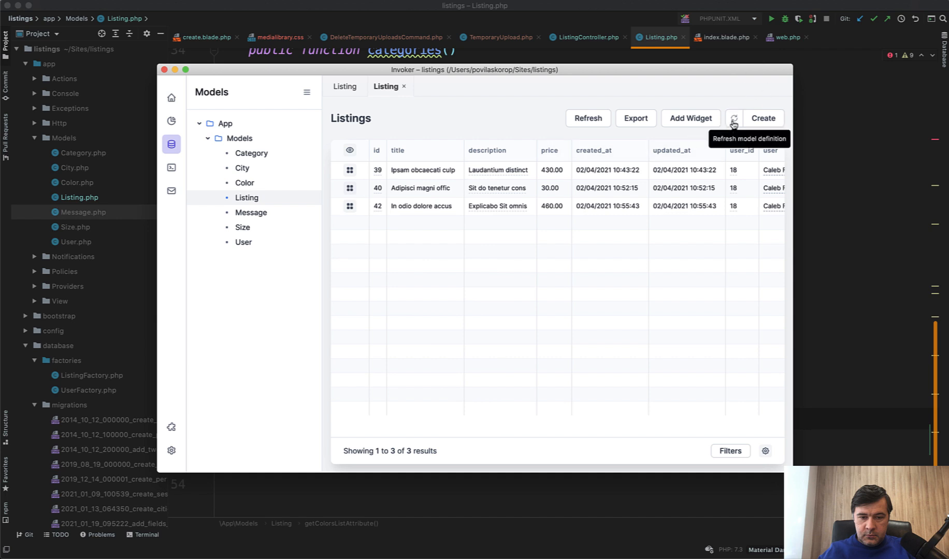
- Refresh the Listing model definition so the Listings table picks up the changes
{"action": "left_click", "coordinate": [732, 118]}
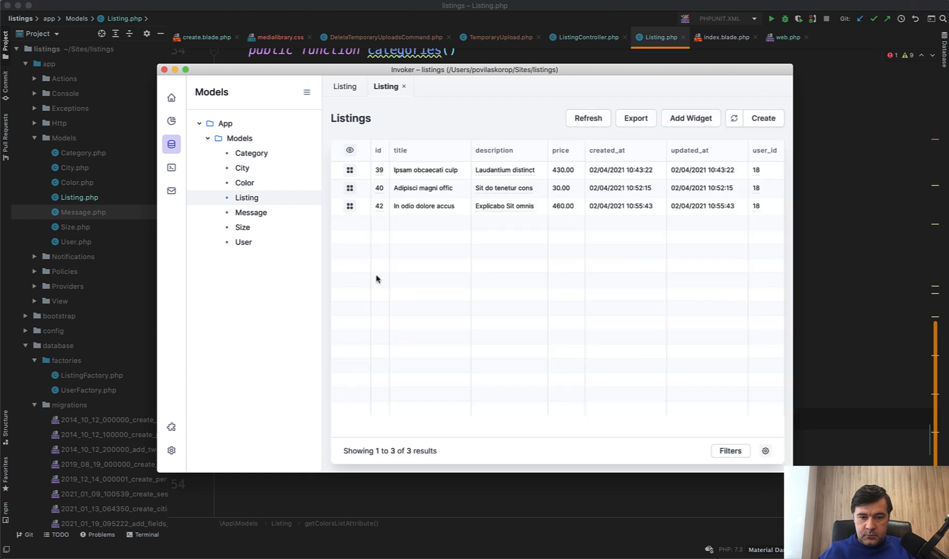
{"action": "left_click", "coordinate": [349, 150]}
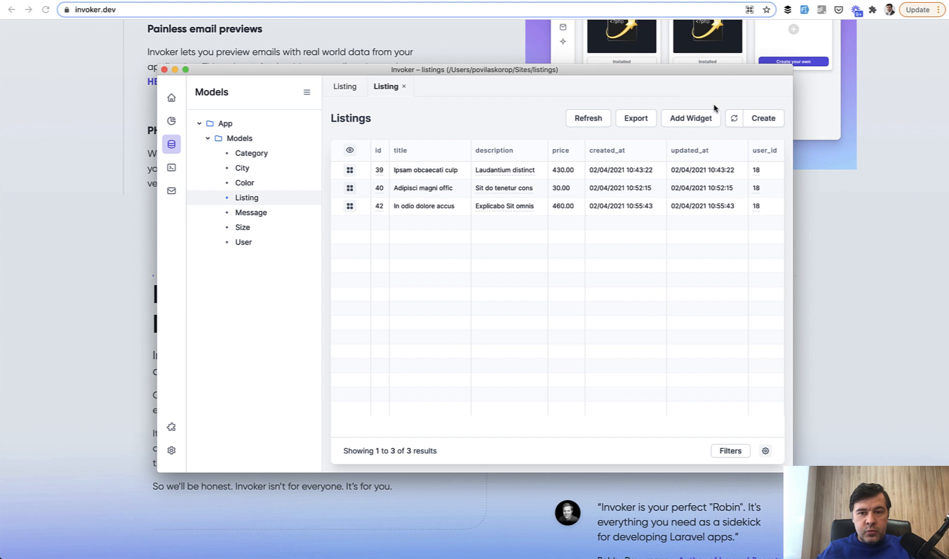
{"action": "mouse_move", "coordinate": [611, 298]}
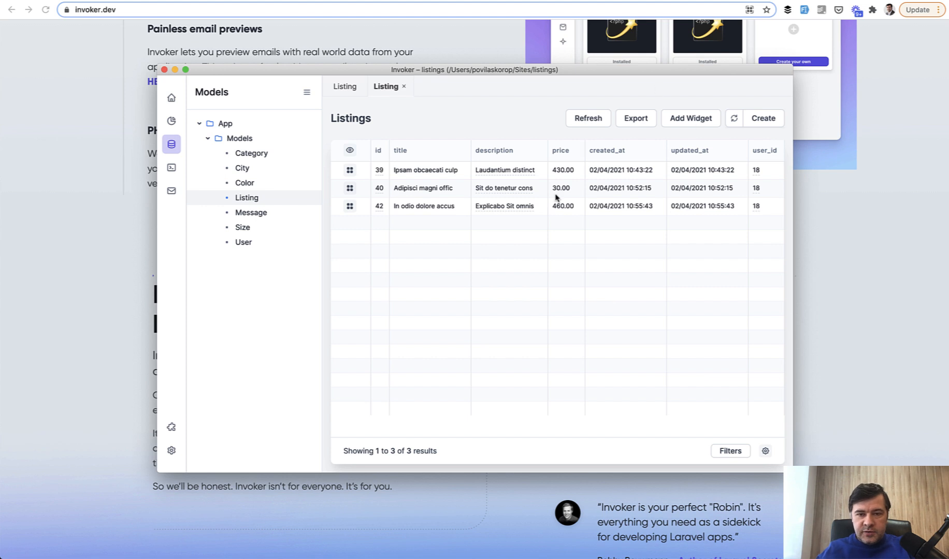
- Start an 'Expensive listings' widget for Listings, keeping Count as the query type
{"action": "left_click", "coordinate": [689, 118]}
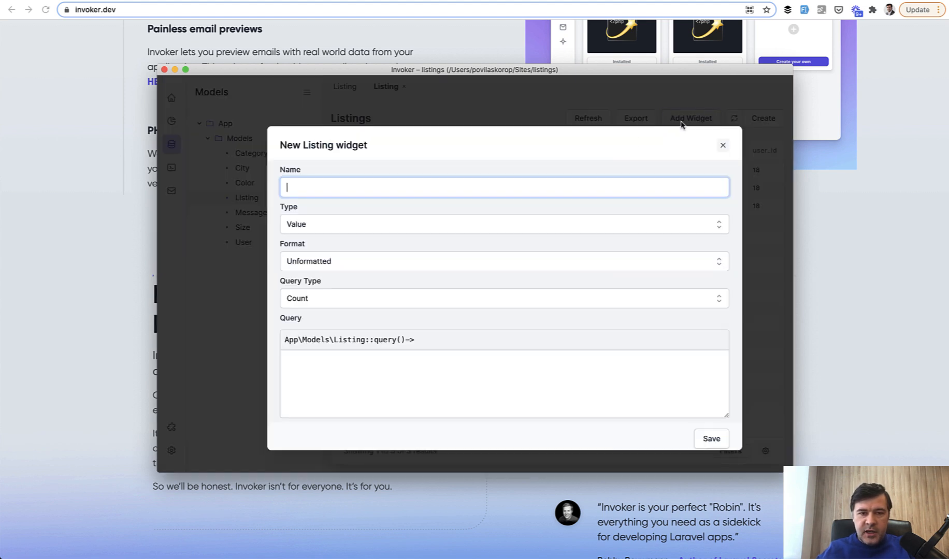
{"action": "type", "text": "Expensive li"}
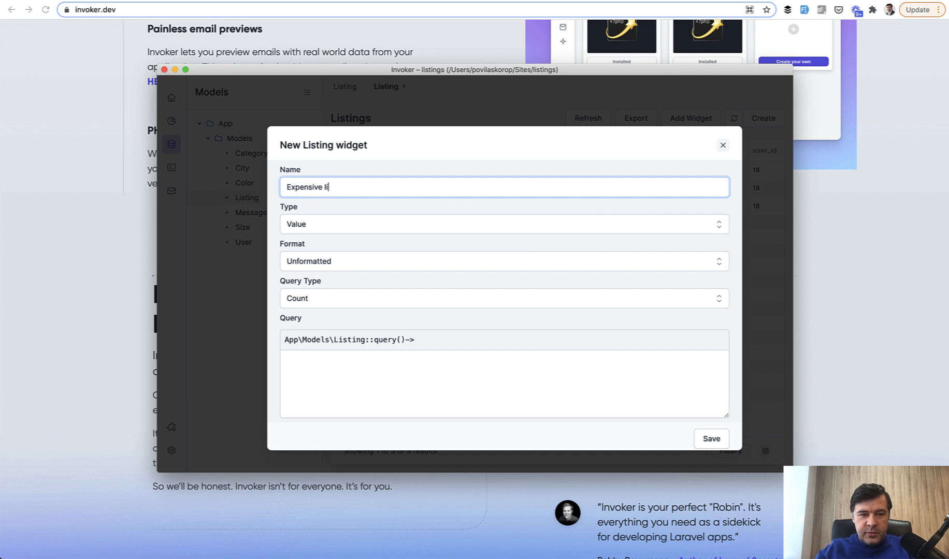
{"action": "left_click", "coordinate": [503, 224]}
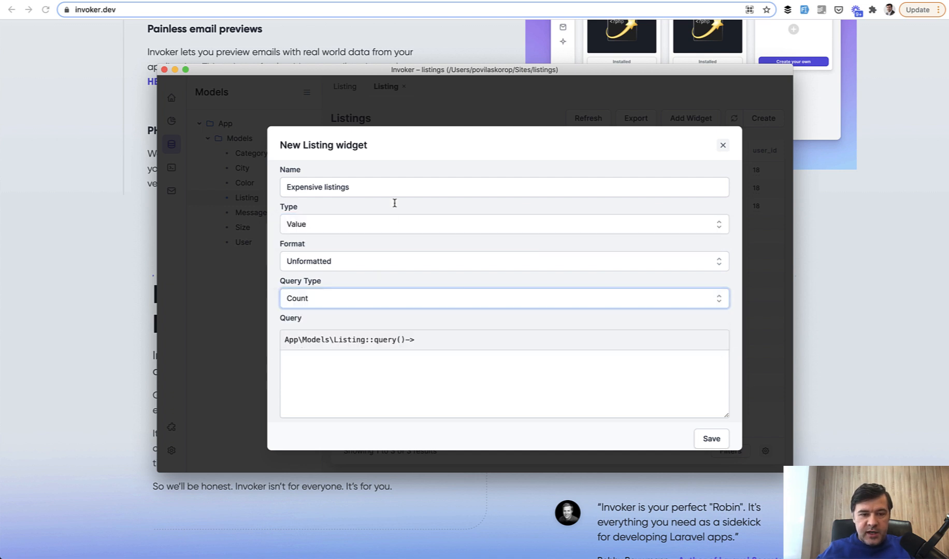
{"action": "left_click", "coordinate": [502, 298]}
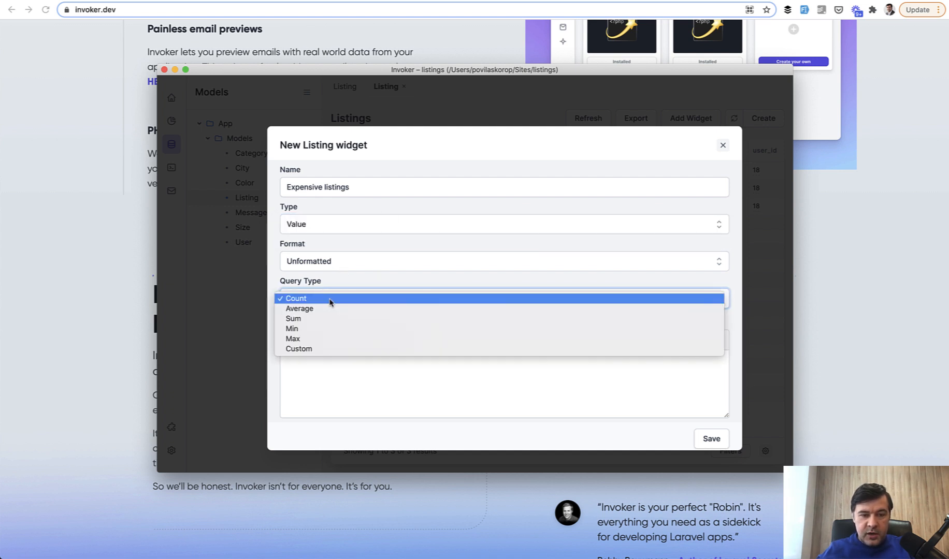
{"action": "left_click", "coordinate": [296, 298]}
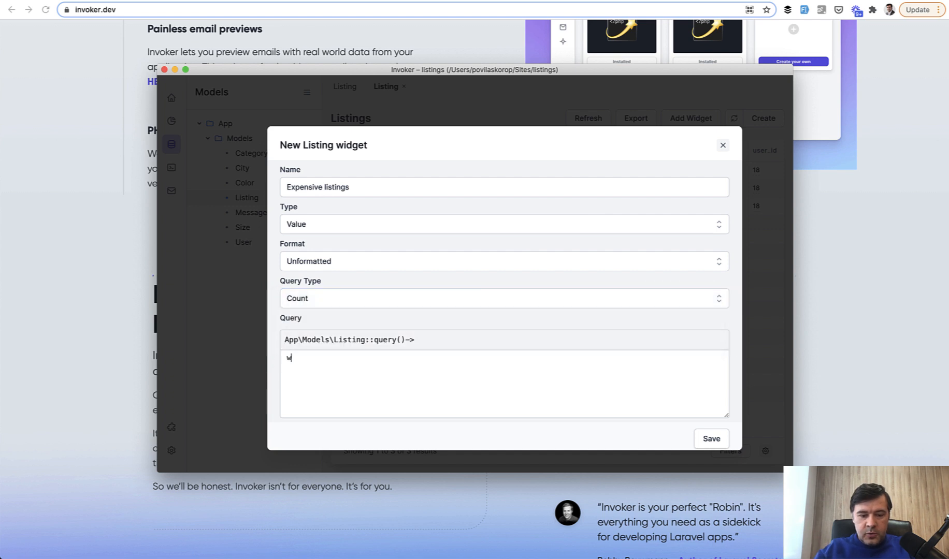
- Enter the where('price', '>', 100) query, save the widget, and open the dashboard
{"action": "type", "text": "here('price'"}
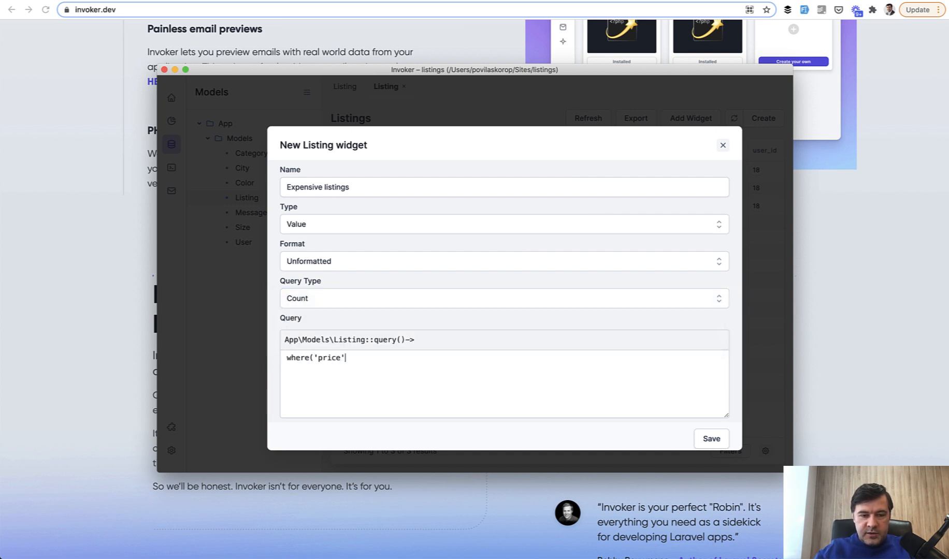
{"action": "type", "text": ", '>',"}
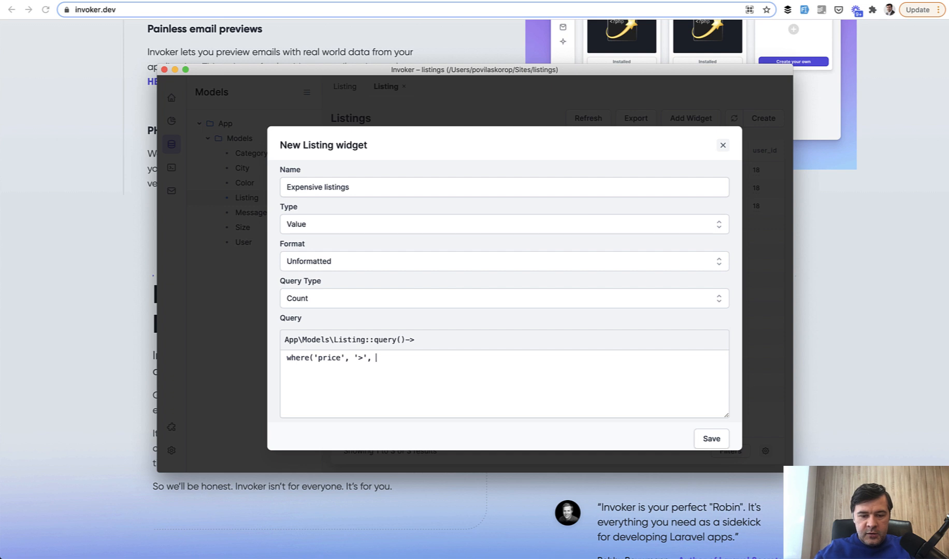
{"action": "type", "text": "100)"}
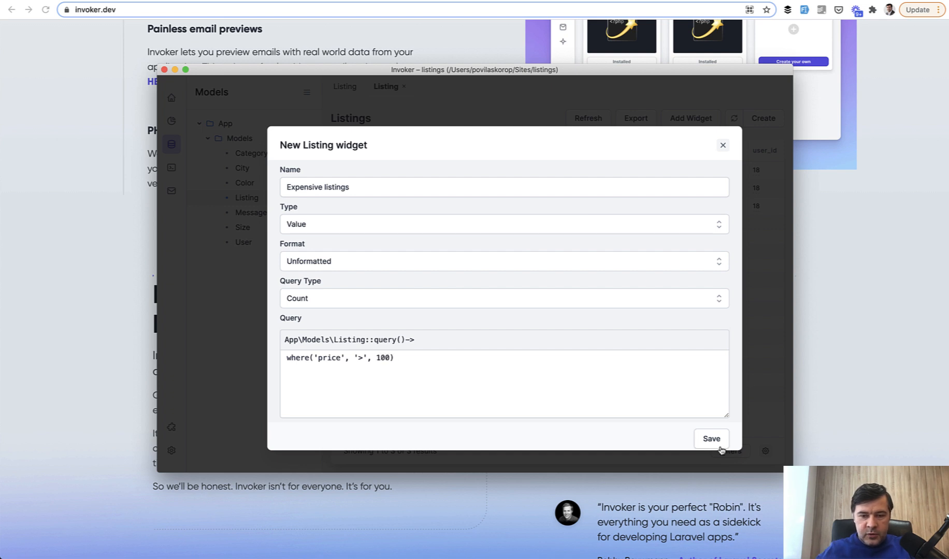
{"action": "left_click", "coordinate": [710, 438]}
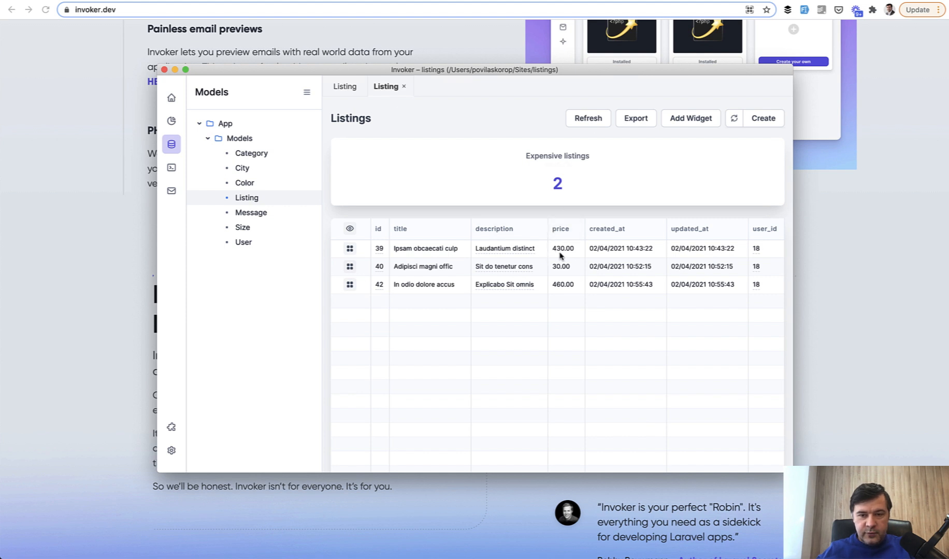
{"action": "mouse_move", "coordinate": [395, 206]}
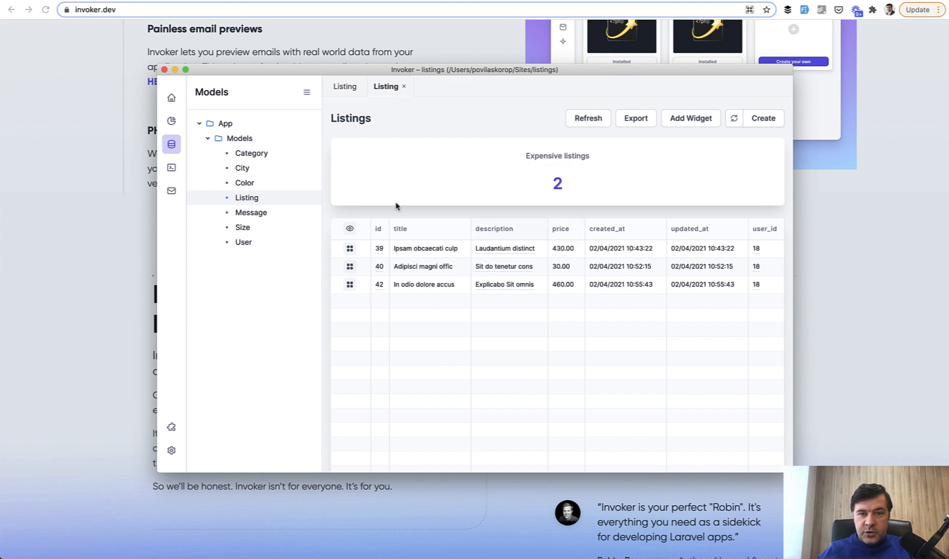
{"action": "left_click", "coordinate": [172, 121]}
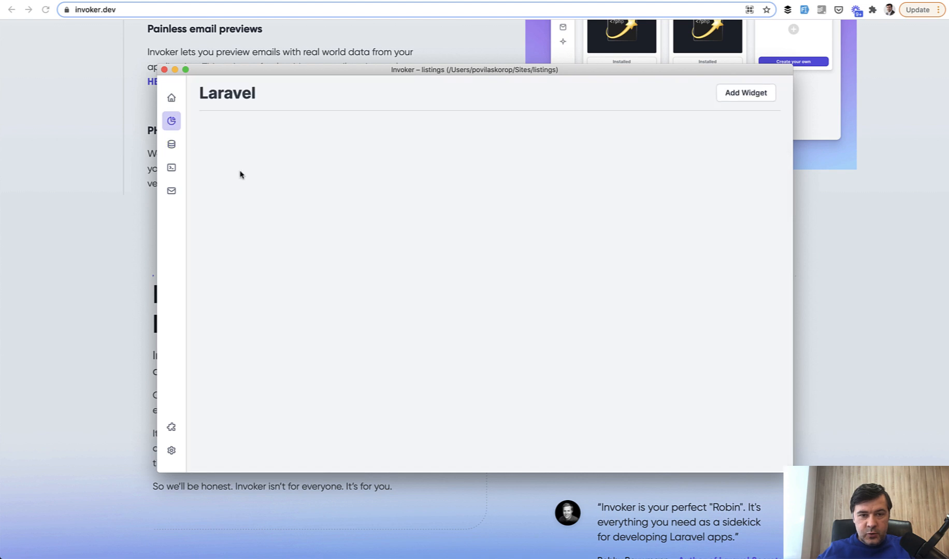
{"action": "mouse_move", "coordinate": [755, 101]}
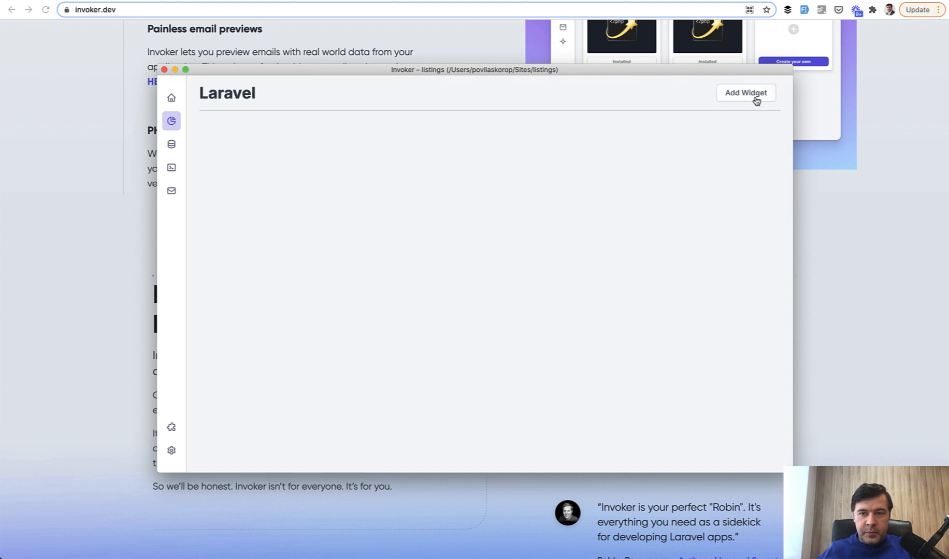
{"action": "mouse_move", "coordinate": [354, 223]}
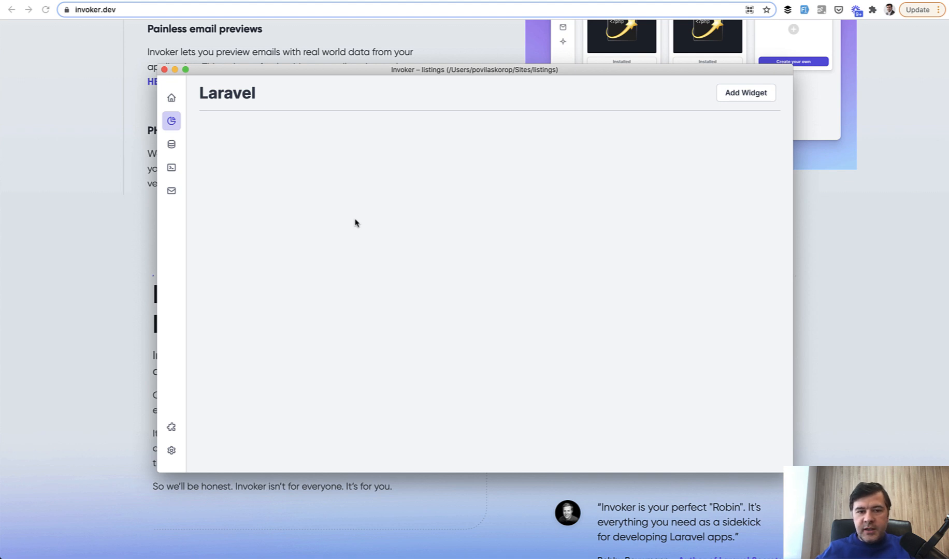
{"action": "mouse_move", "coordinate": [315, 240]}
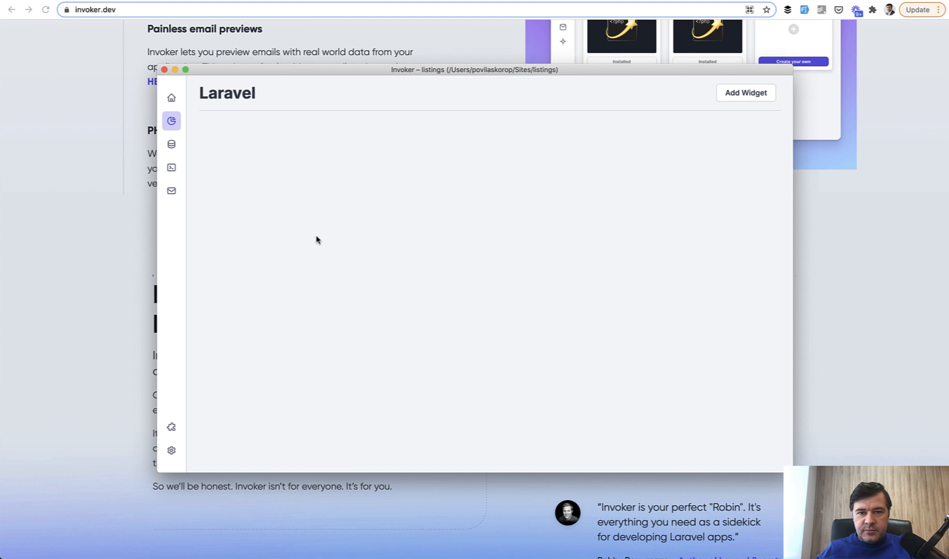
- Open the Commands section listing artisan commands like cache:clear and db:seed
{"action": "left_click", "coordinate": [171, 168]}
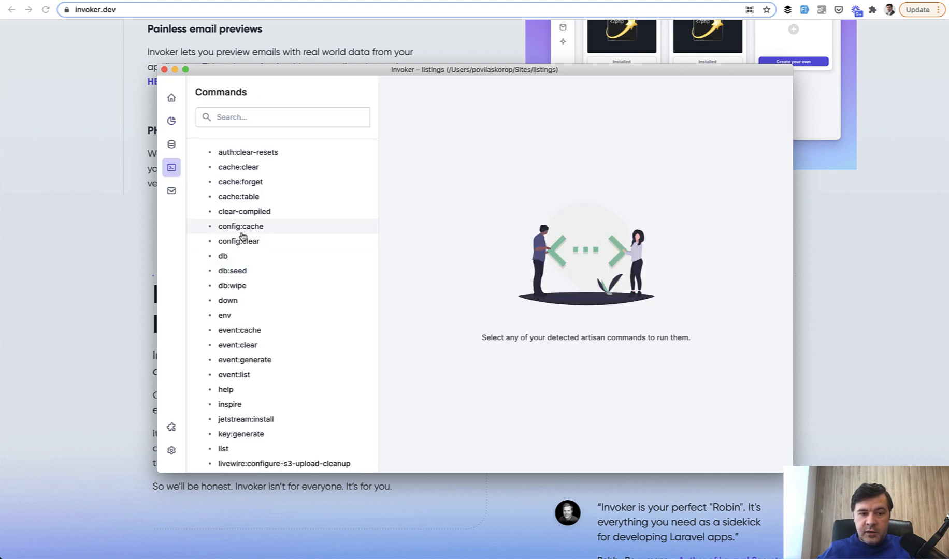
- Run make:livewire with Chat as the component name
{"action": "scroll", "scroll_direction": "down", "scroll_amount": 3}
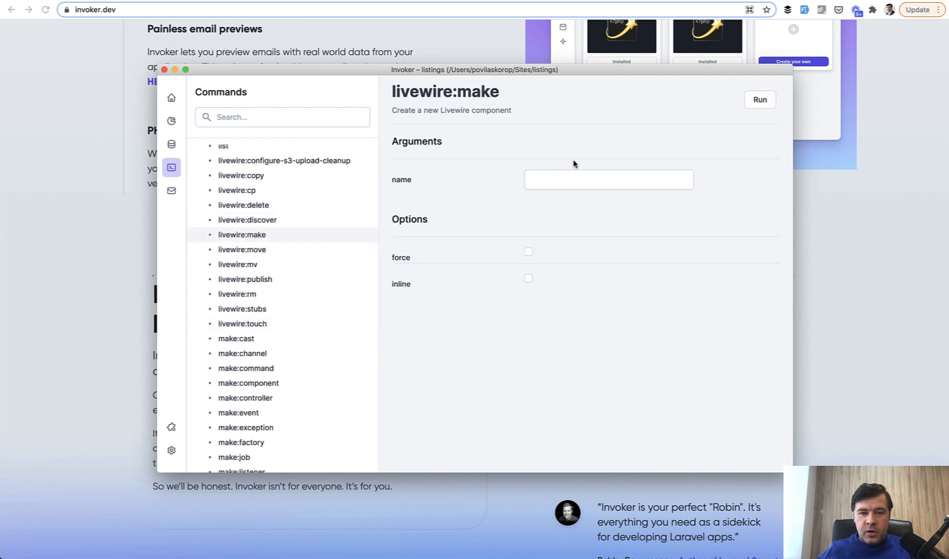
{"action": "type", "text": "Chat"}
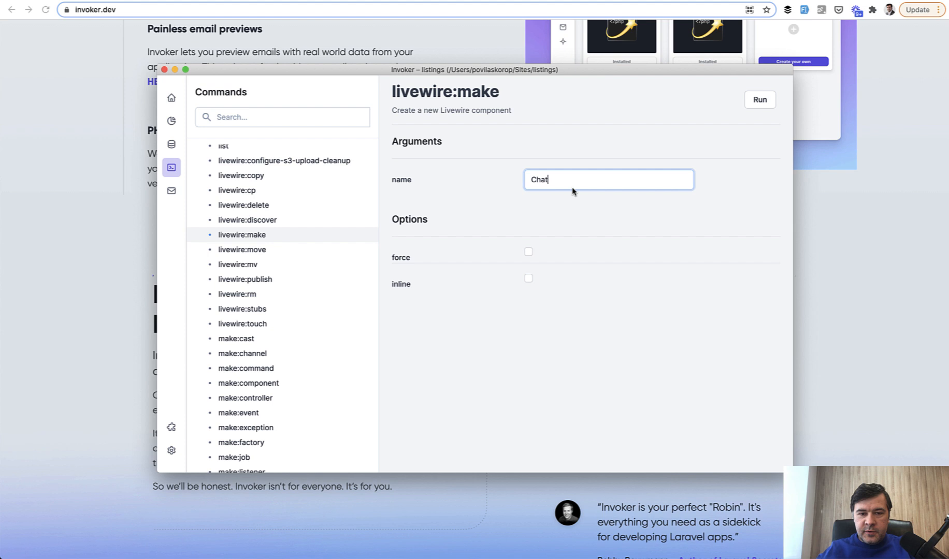
{"action": "left_click", "coordinate": [758, 100]}
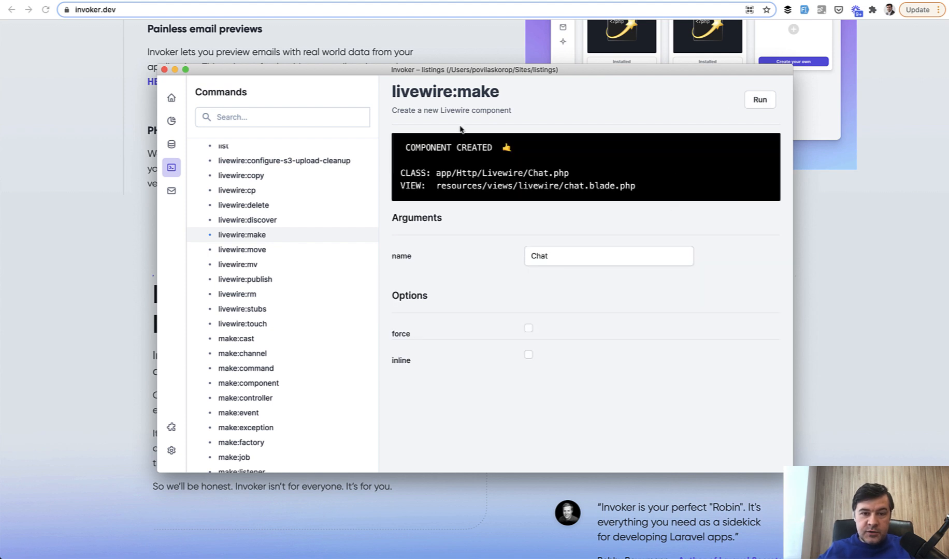
{"action": "mouse_move", "coordinate": [517, 227]}
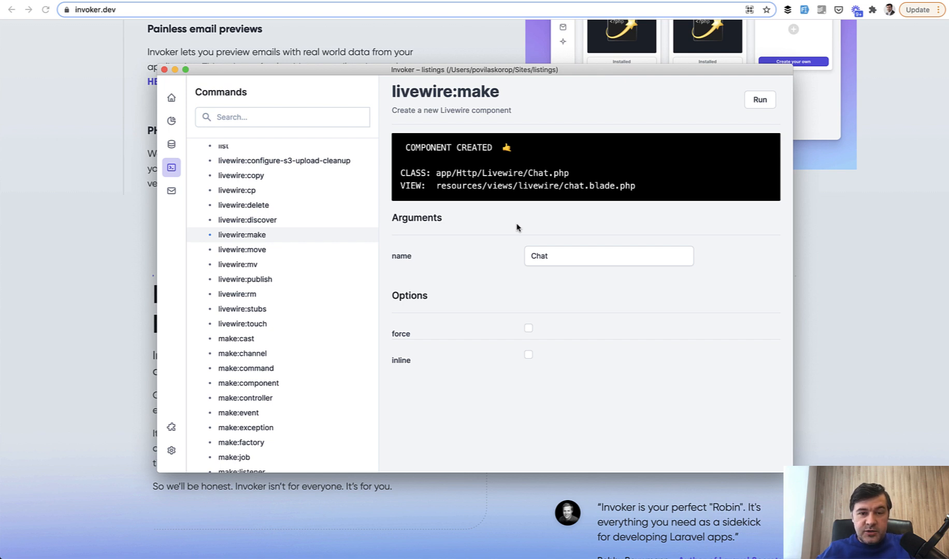
{"action": "mouse_move", "coordinate": [407, 237]}
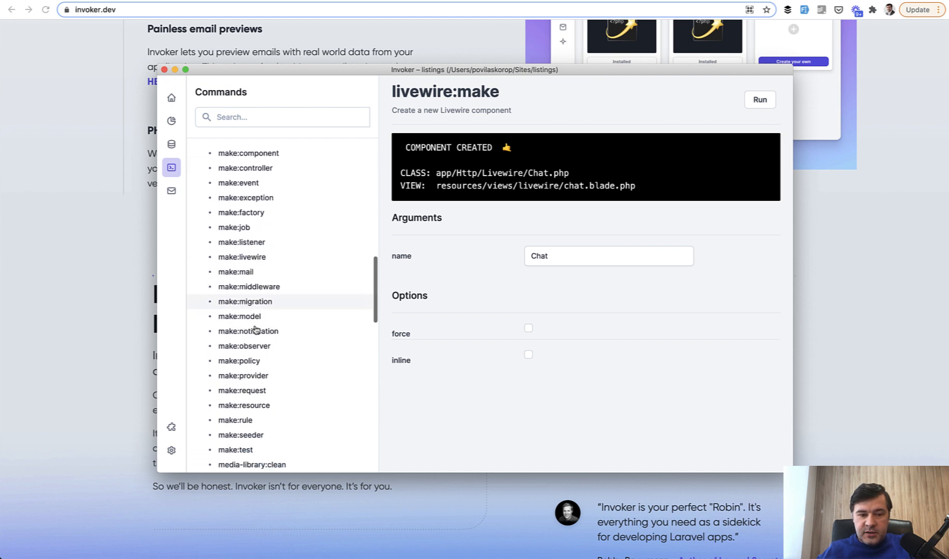
{"action": "mouse_move", "coordinate": [285, 331]}
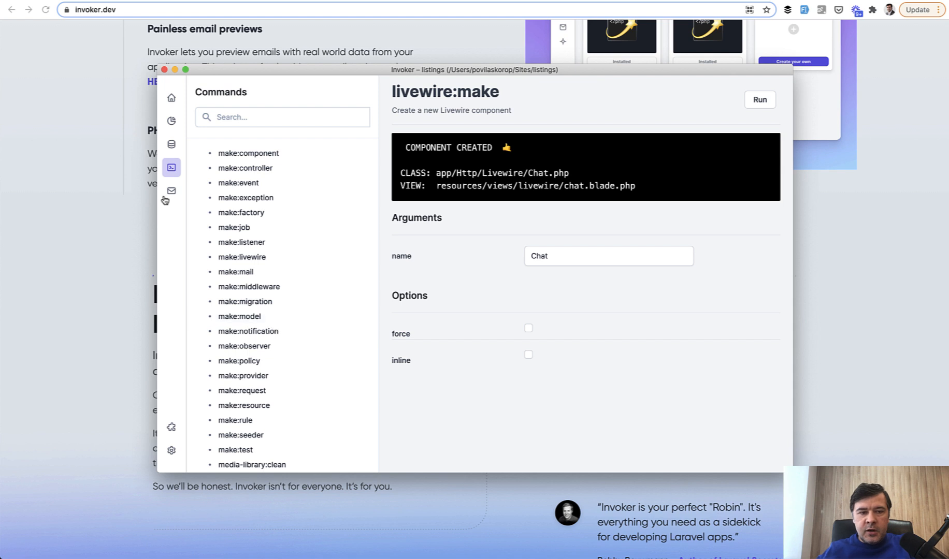
- Open the Mails section to preview the project's detected Mailables
{"action": "left_click", "coordinate": [171, 190]}
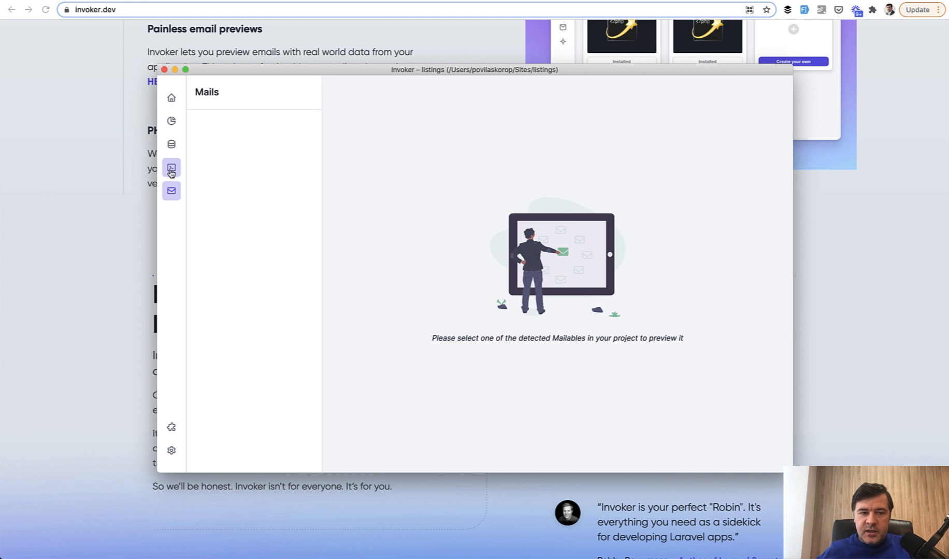
{"action": "mouse_move", "coordinate": [169, 237]}
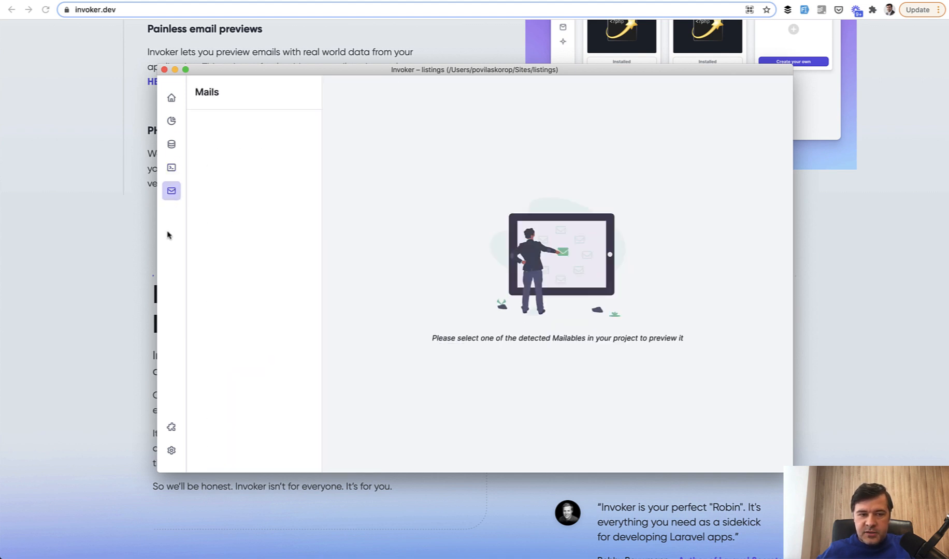
{"action": "mouse_move", "coordinate": [210, 191]}
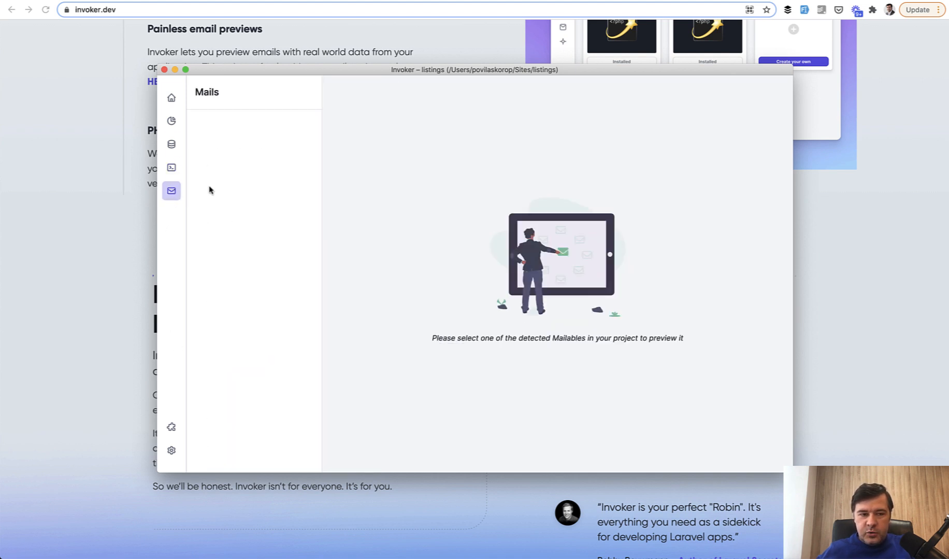
{"action": "mouse_move", "coordinate": [244, 270]}
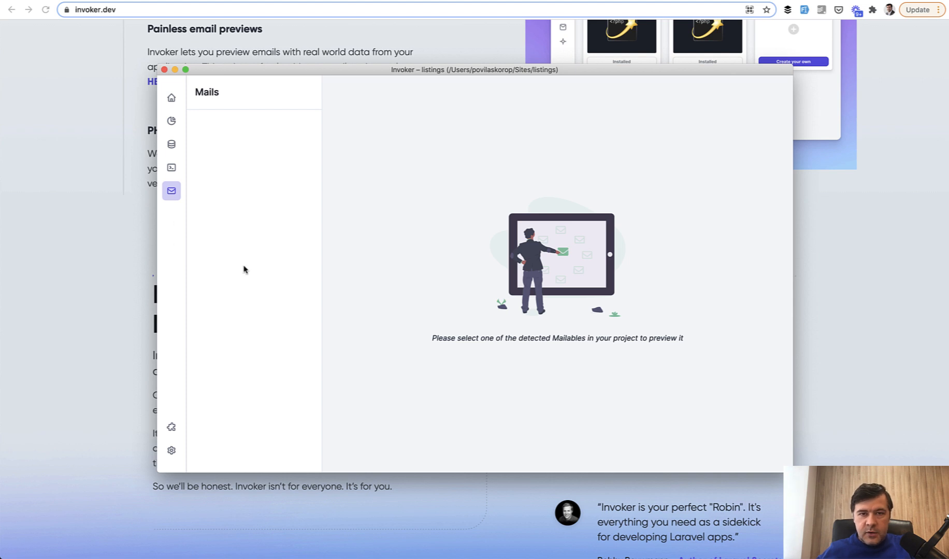
- Install the ER Diagram plugin from the Plugin Marketplace and restart Invoker
{"action": "left_click", "coordinate": [171, 427]}
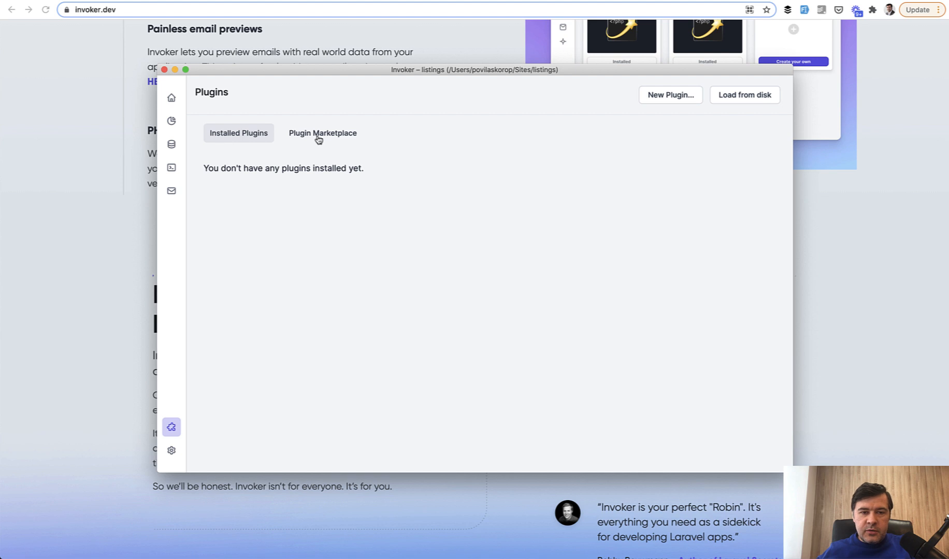
{"action": "left_click", "coordinate": [322, 133]}
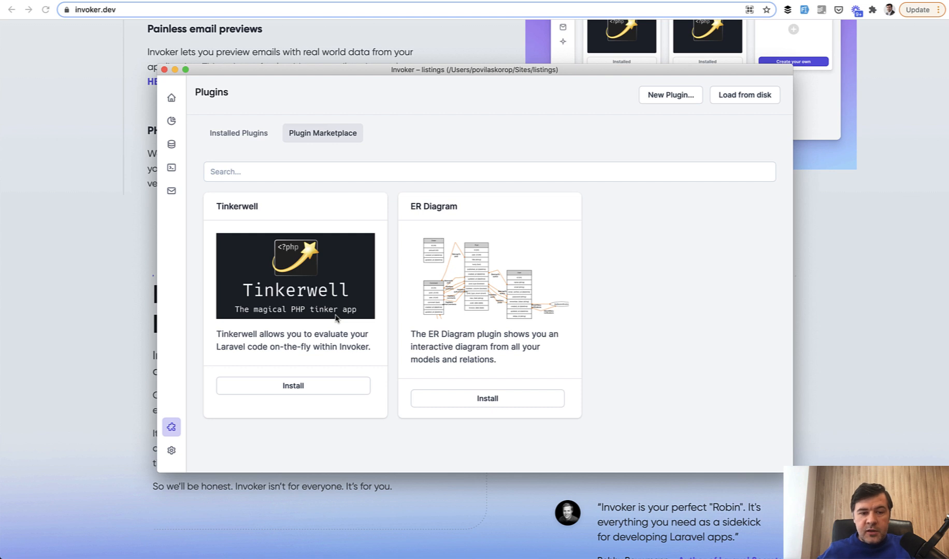
{"action": "mouse_move", "coordinate": [323, 260]}
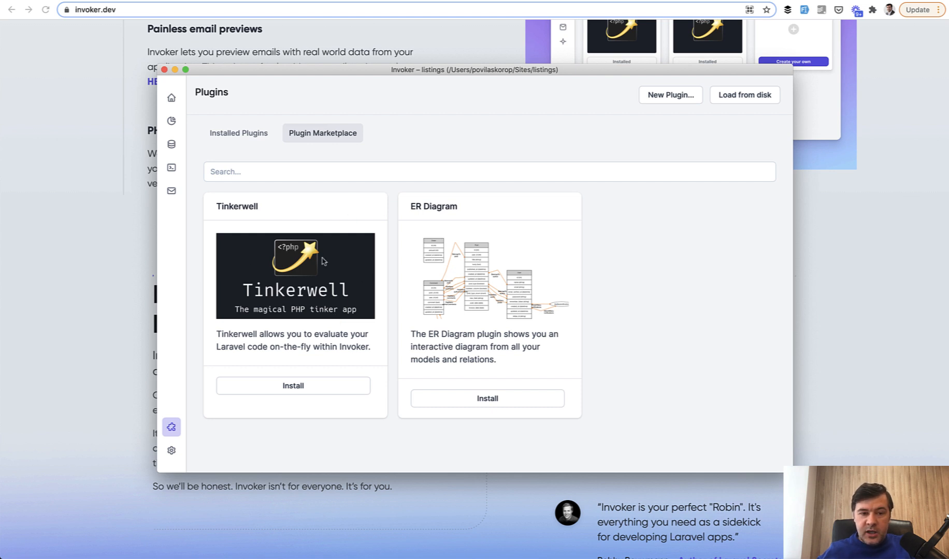
{"action": "mouse_move", "coordinate": [318, 283]}
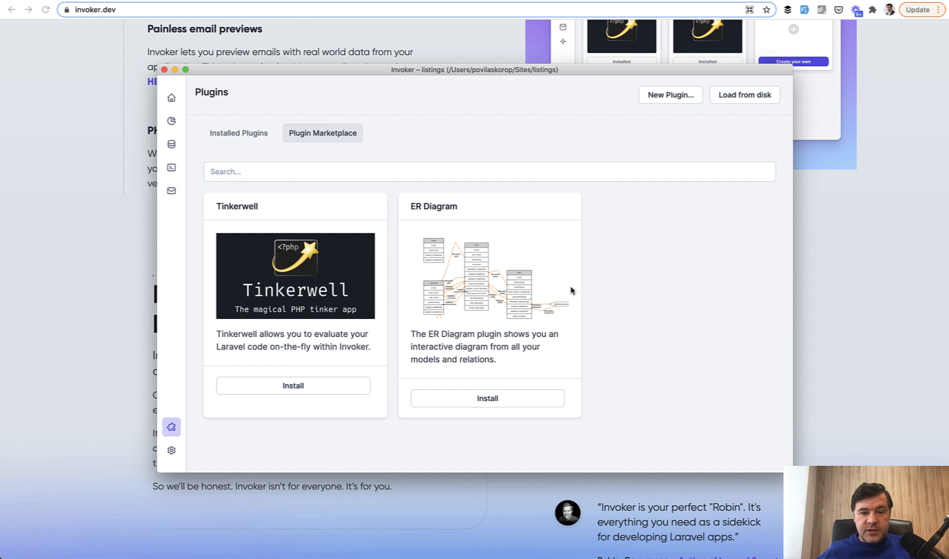
{"action": "mouse_move", "coordinate": [694, 339]}
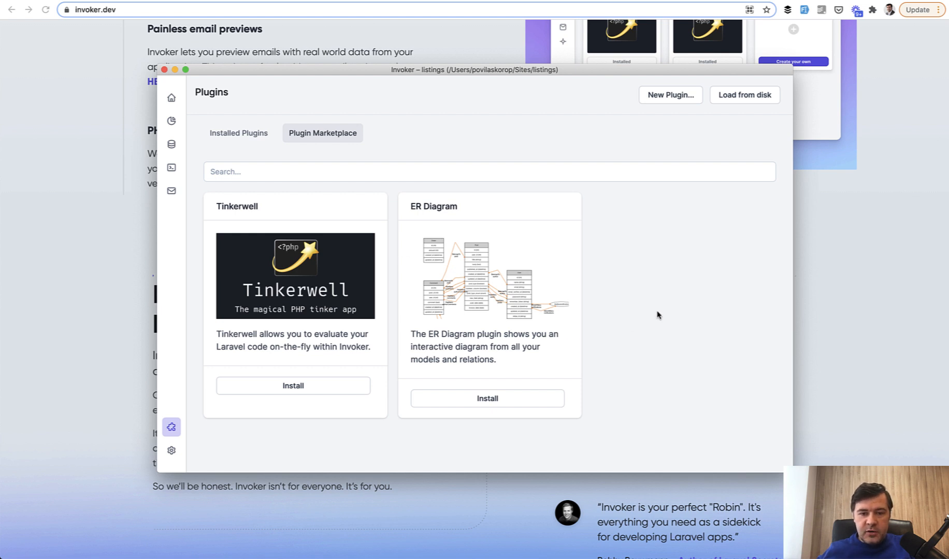
{"action": "mouse_move", "coordinate": [653, 317]}
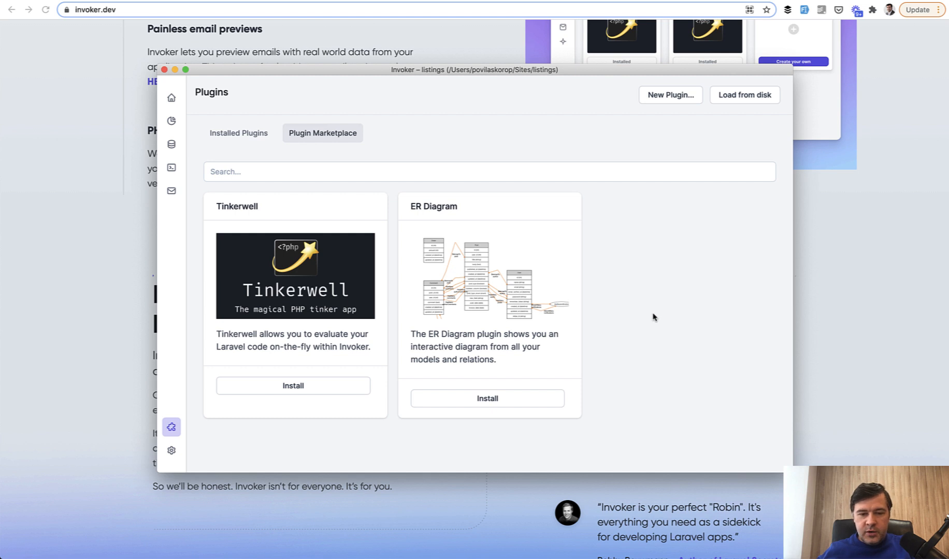
{"action": "left_click", "coordinate": [486, 399]}
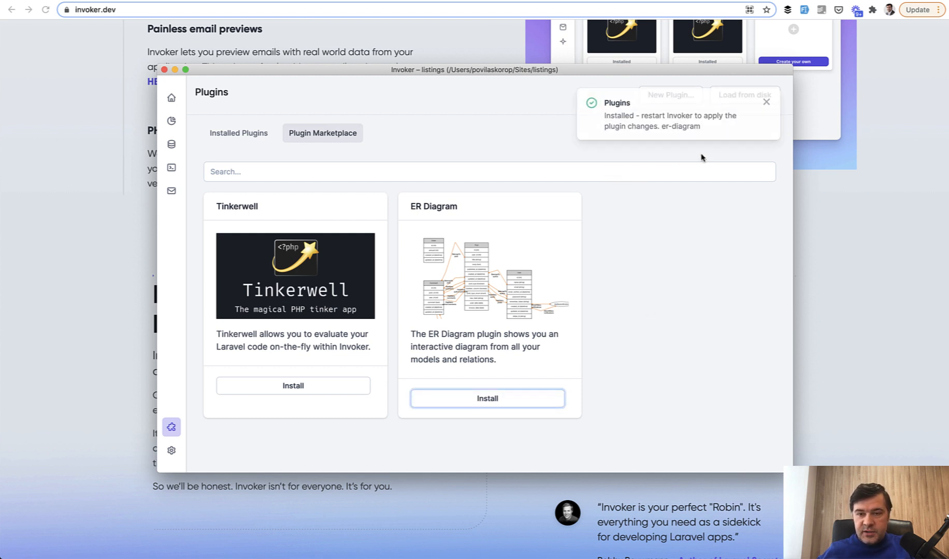
{"action": "left_click", "coordinate": [171, 144]}
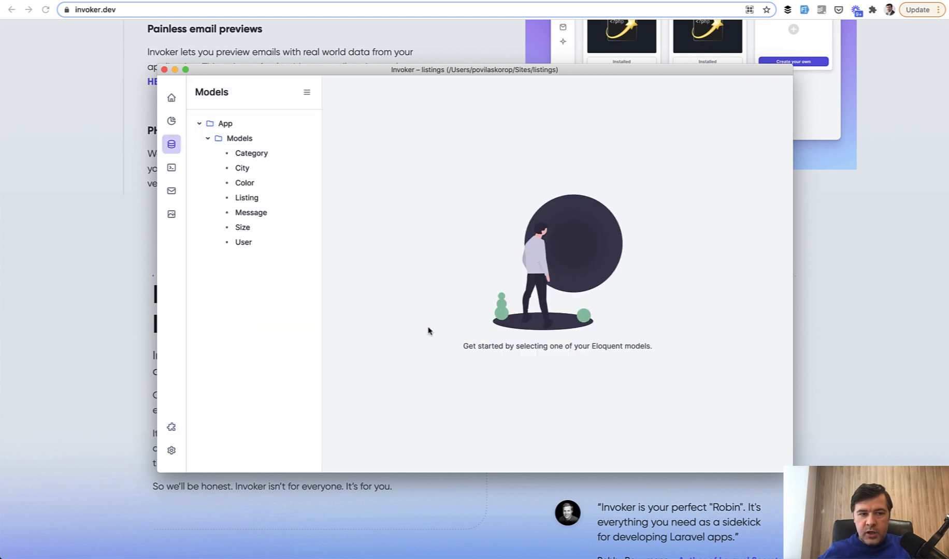
- Open the ER Diagram and scroll from User and City down to Listing, Category, Size and Color
{"action": "left_click", "coordinate": [171, 215]}
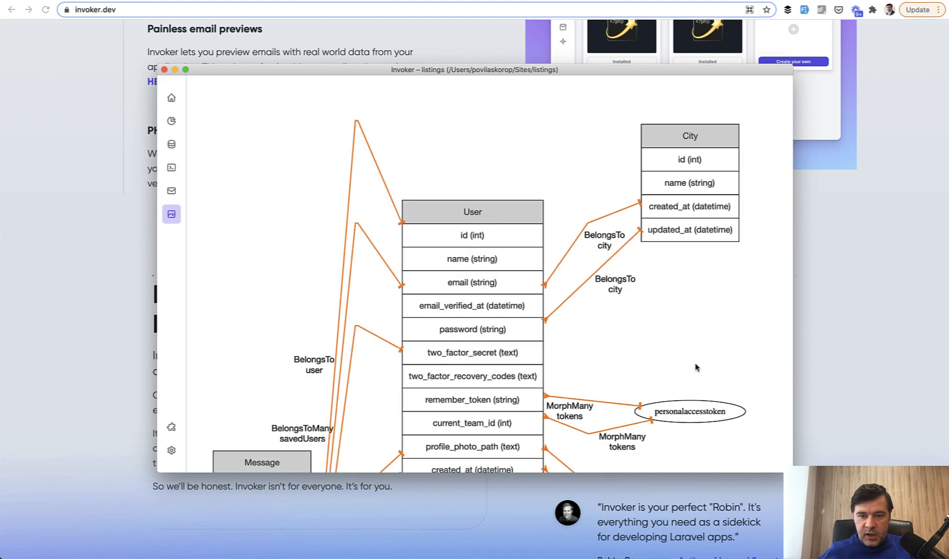
{"action": "scroll", "scroll_direction": "down", "scroll_amount": 3}
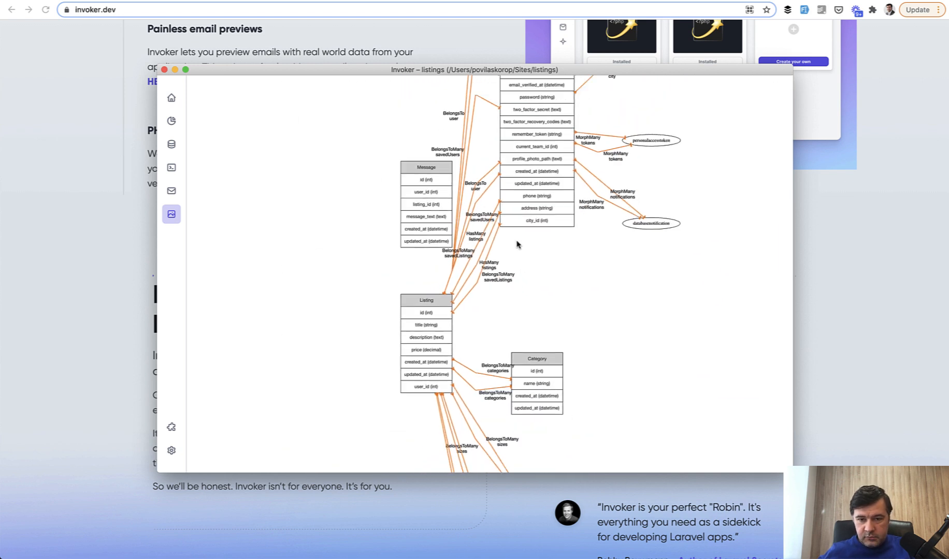
{"action": "scroll", "scroll_direction": "down", "scroll_amount": 3}
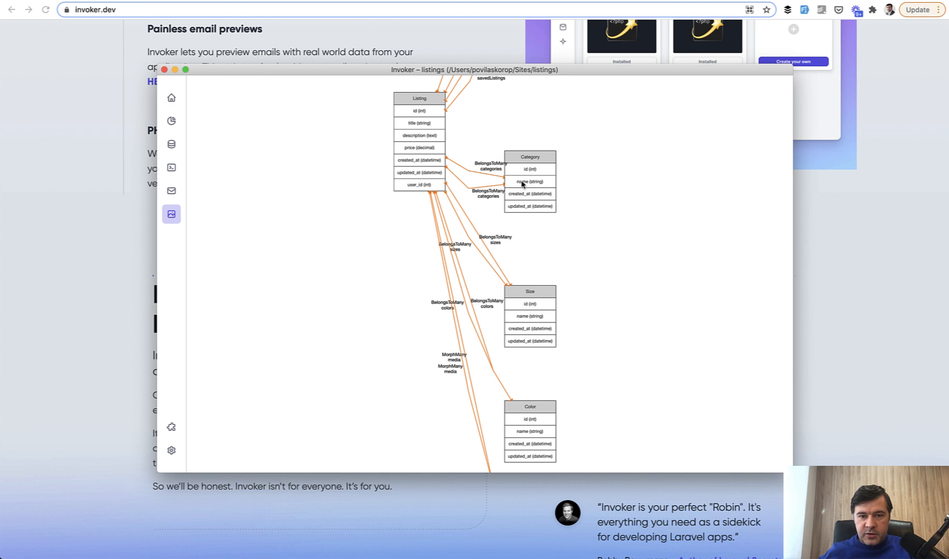
{"action": "mouse_move", "coordinate": [326, 236]}
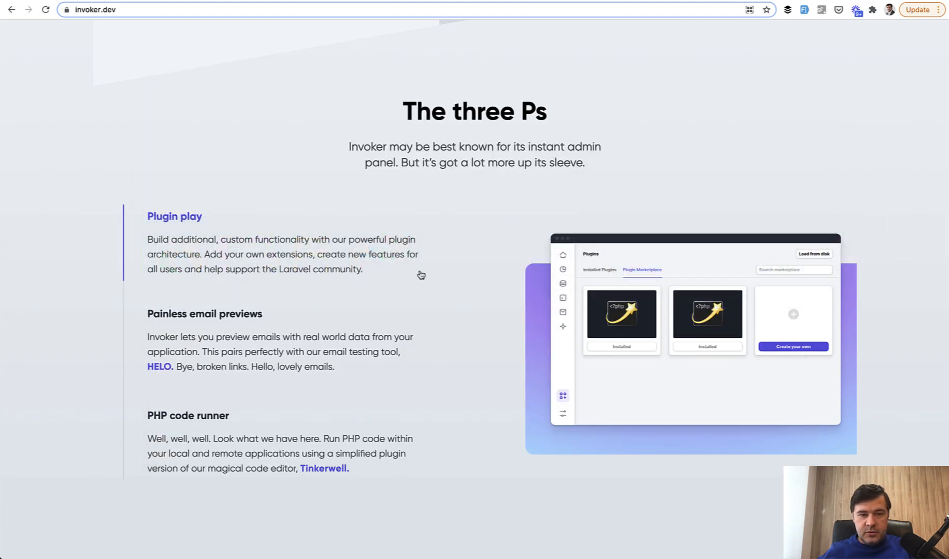
- Scroll invoker.dev down to the $10 monthly, $99 yearly and $249 lifetime plans
{"action": "scroll", "scroll_direction": "down", "scroll_amount": 3}
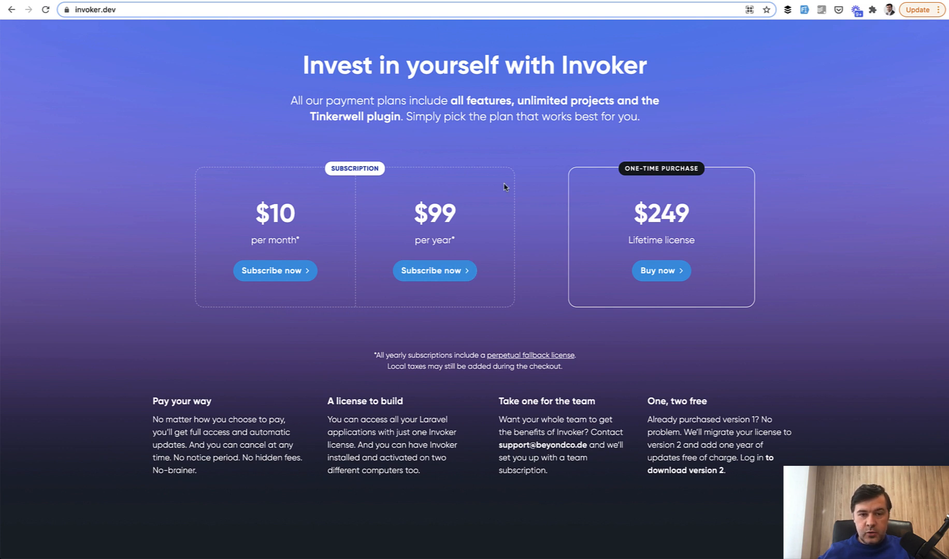
{"action": "mouse_move", "coordinate": [543, 250]}
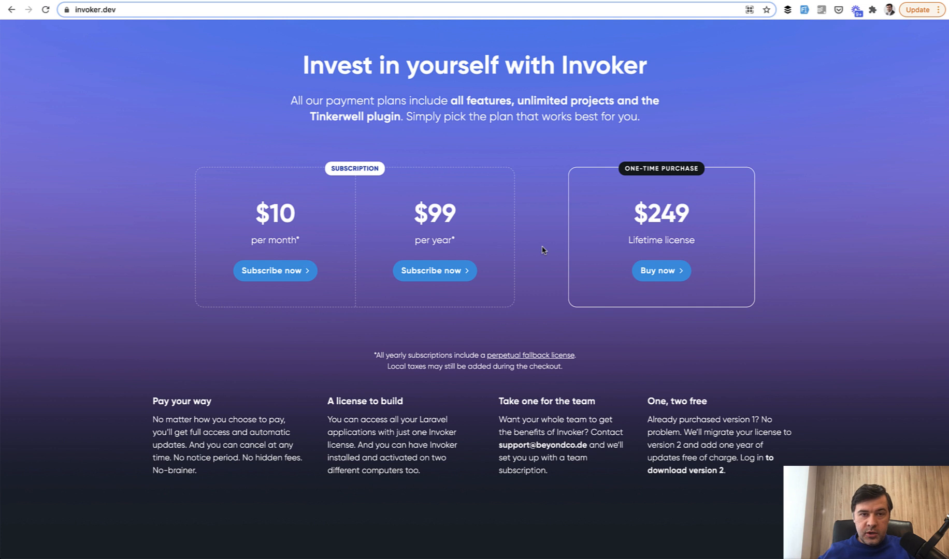
{"action": "mouse_move", "coordinate": [846, 198]}
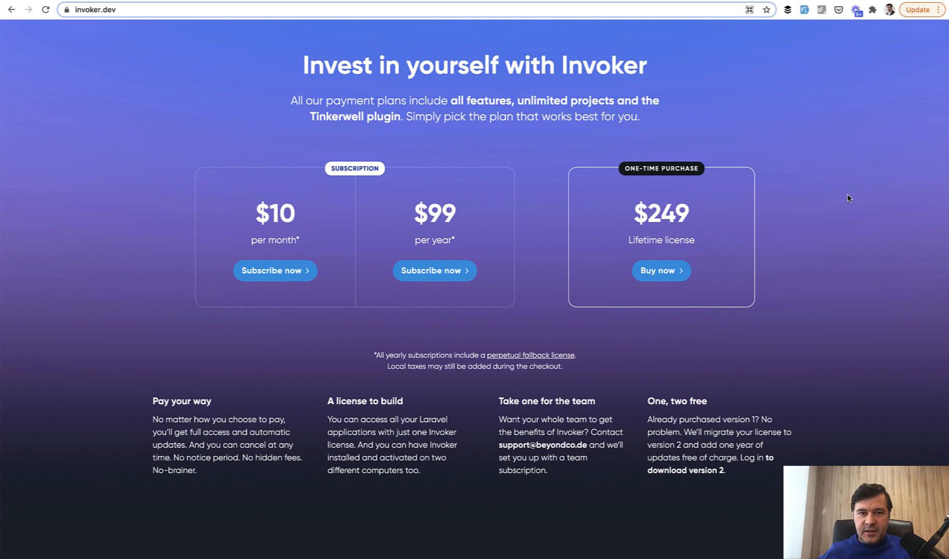
{"action": "mouse_move", "coordinate": [695, 119]}
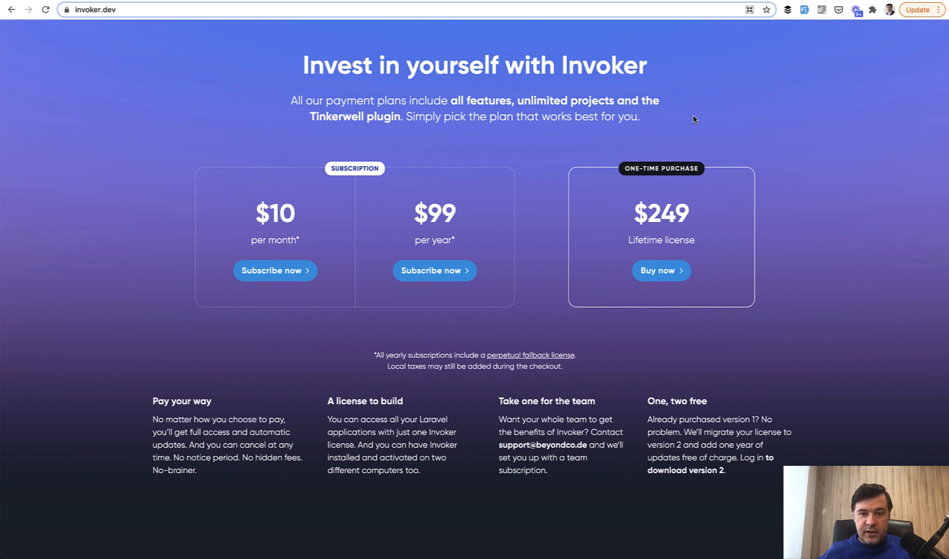
{"action": "mouse_move", "coordinate": [557, 222]}
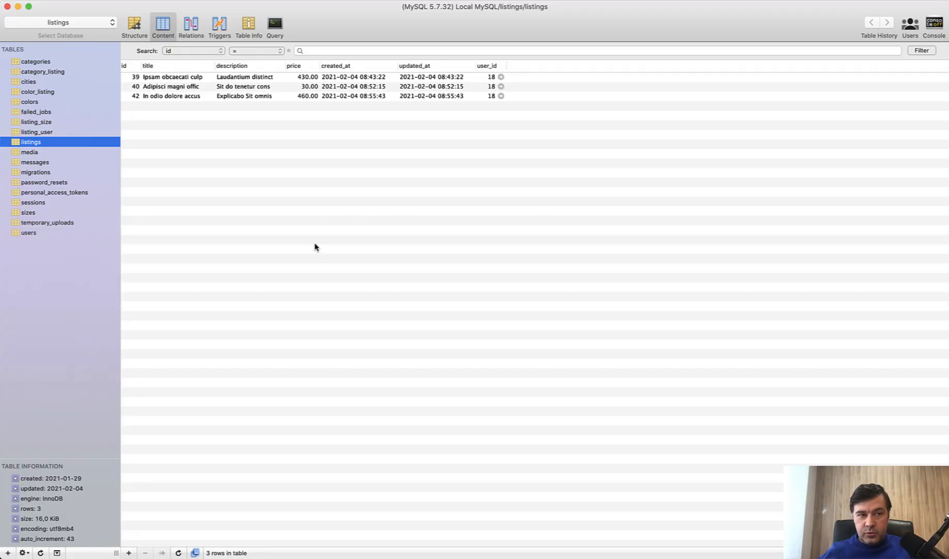
{"action": "mouse_move", "coordinate": [302, 273]}
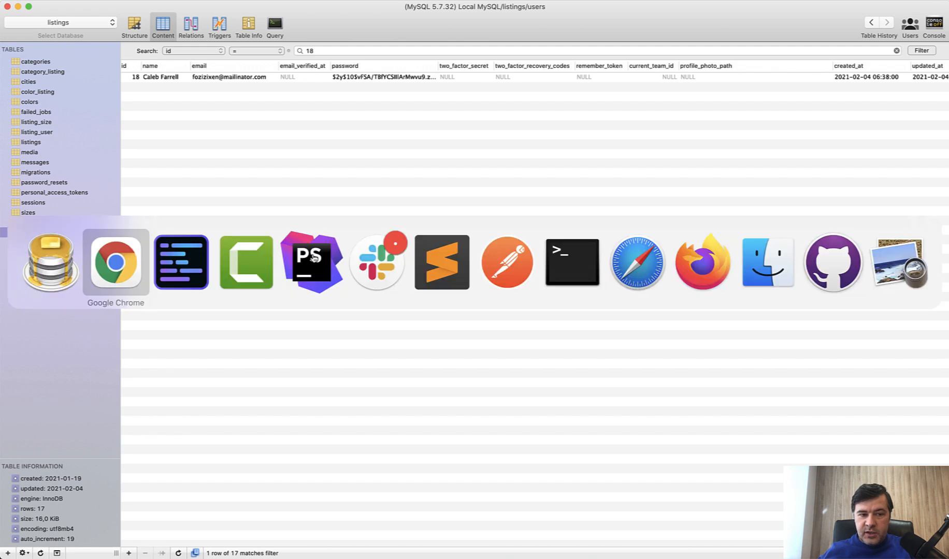
- Switch back to Chrome showing the invoker.dev pricing plans
{"action": "left_click", "coordinate": [115, 262]}
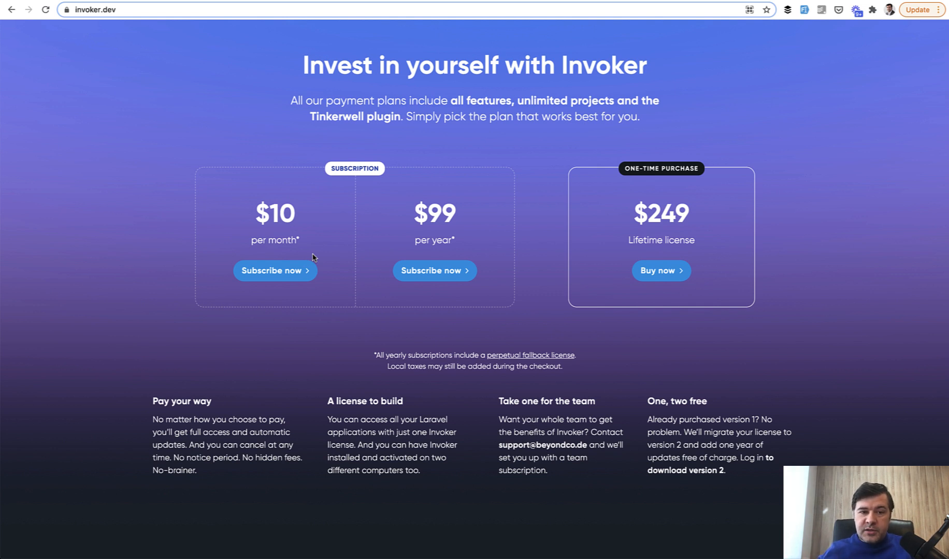
{"action": "mouse_move", "coordinate": [343, 231]}
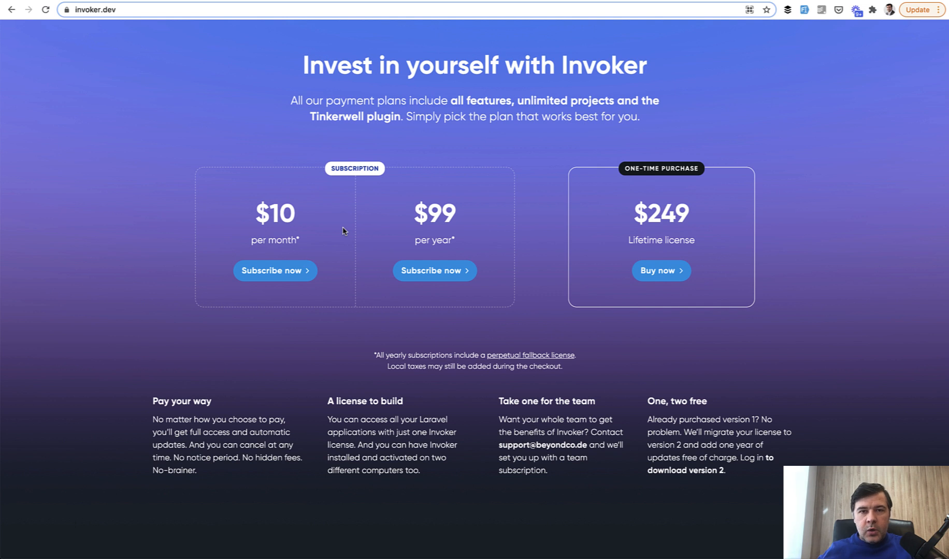